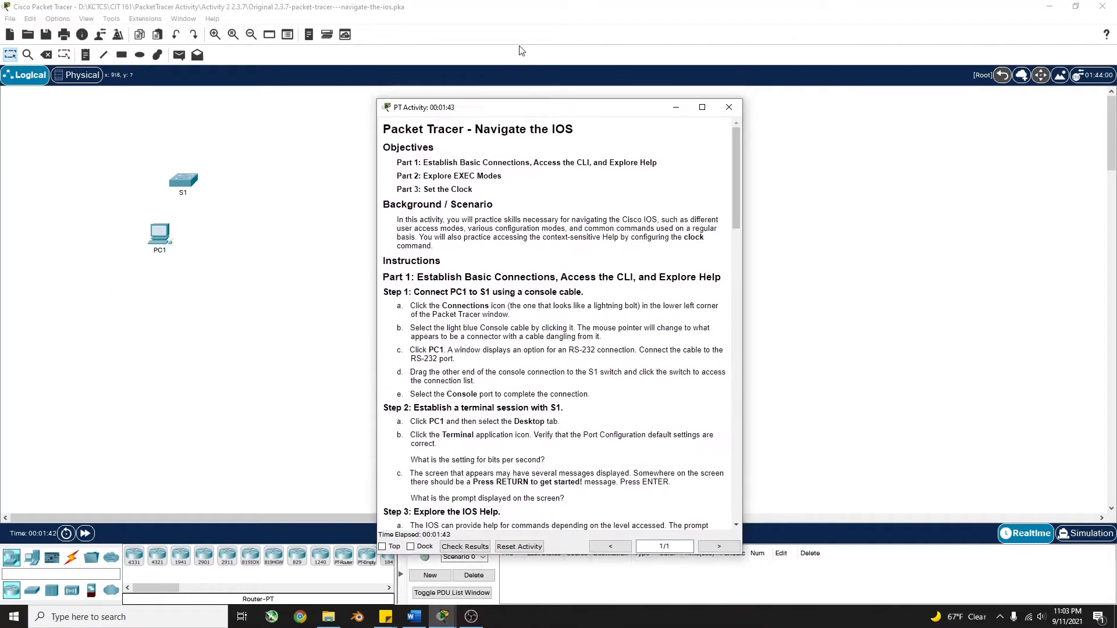
Step: Close the floating PT Activity instructions window so it can be docked
{"action": "left_click", "coordinate": [728, 107]}
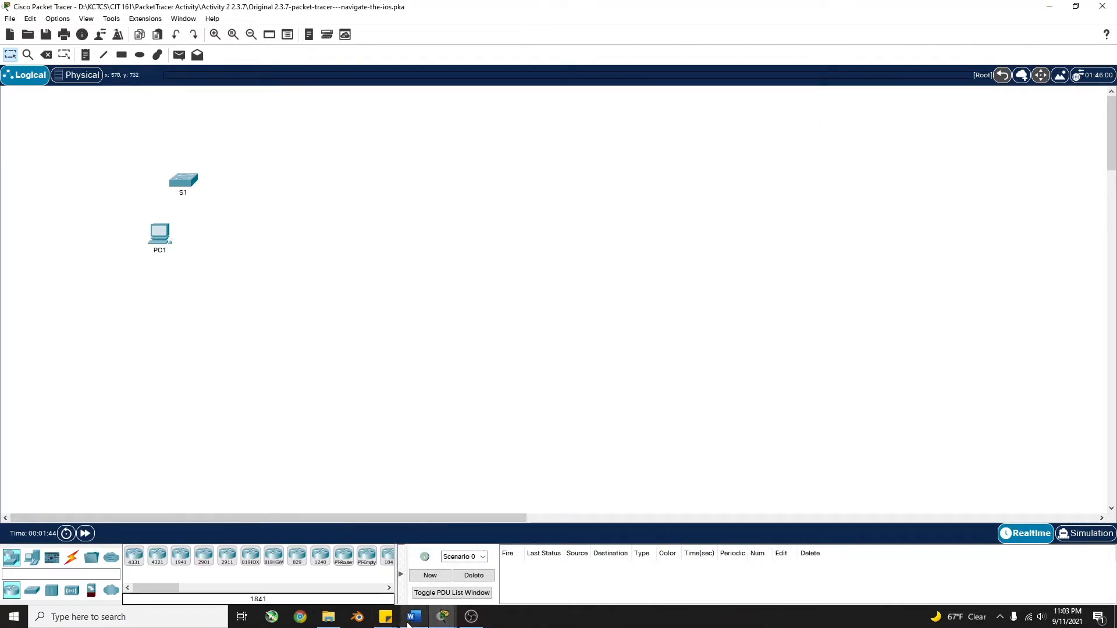
{"action": "mouse_move", "coordinate": [443, 617]}
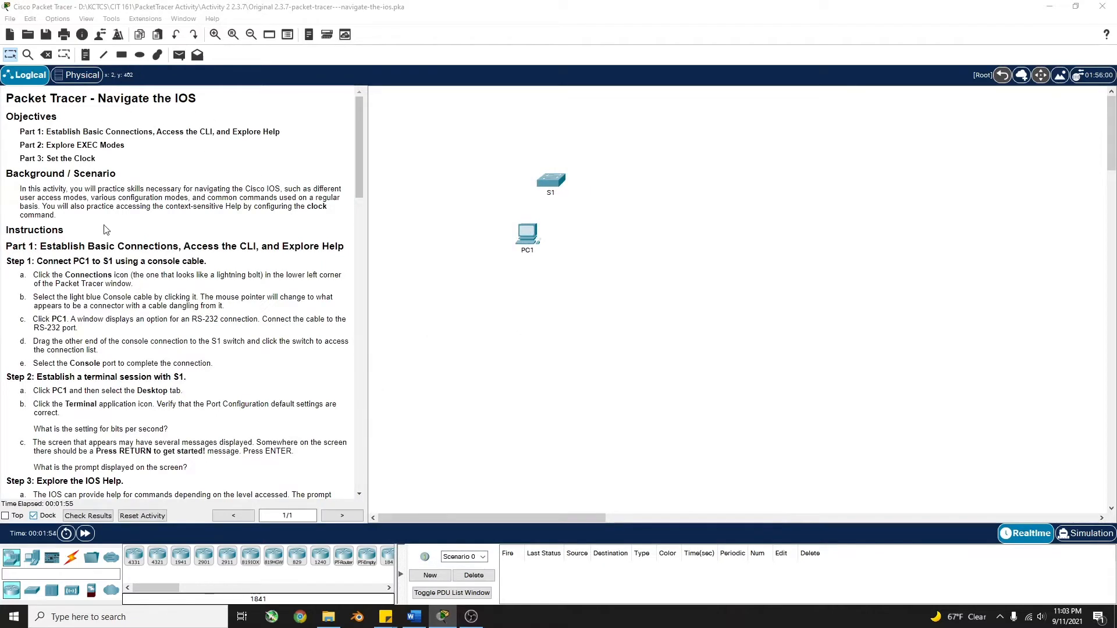
{"action": "mouse_move", "coordinate": [97, 167]}
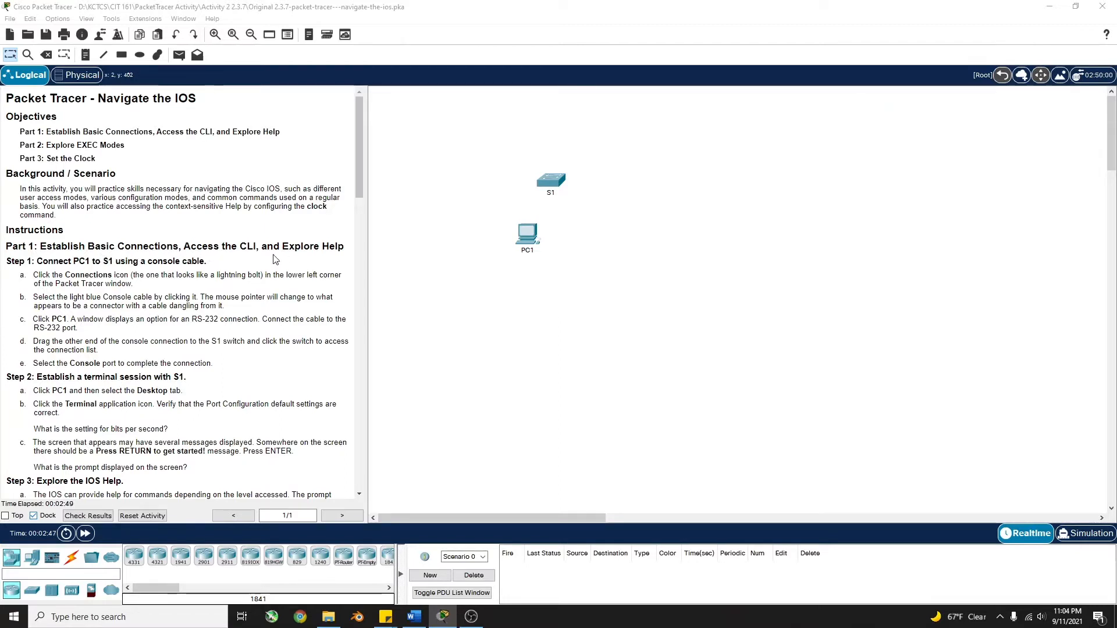
{"action": "mouse_move", "coordinate": [38, 272]}
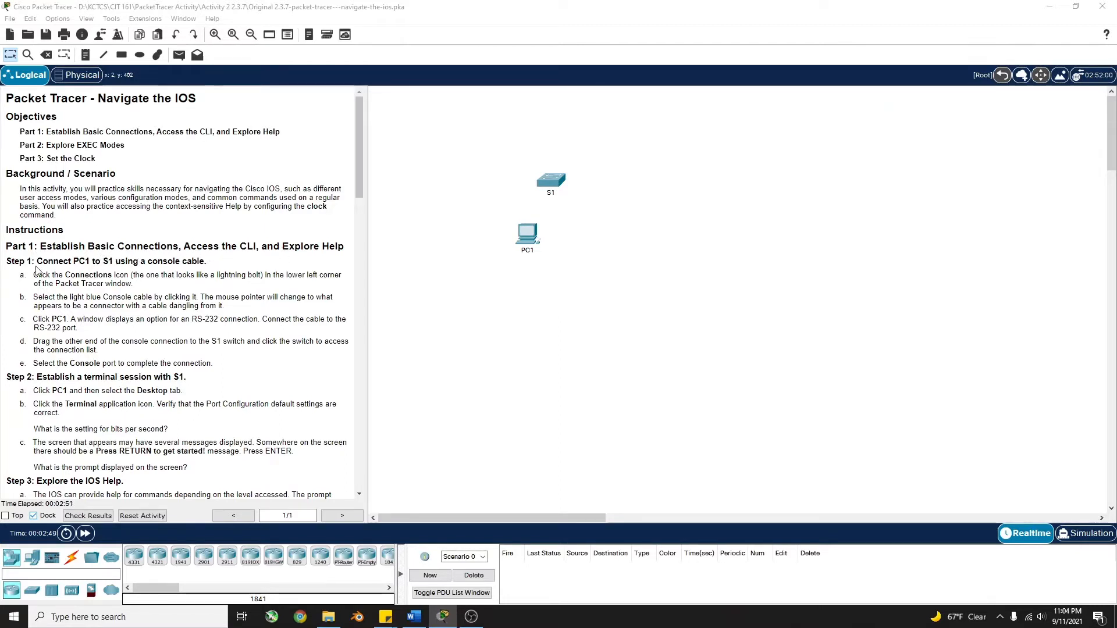
{"action": "mouse_move", "coordinate": [96, 275]}
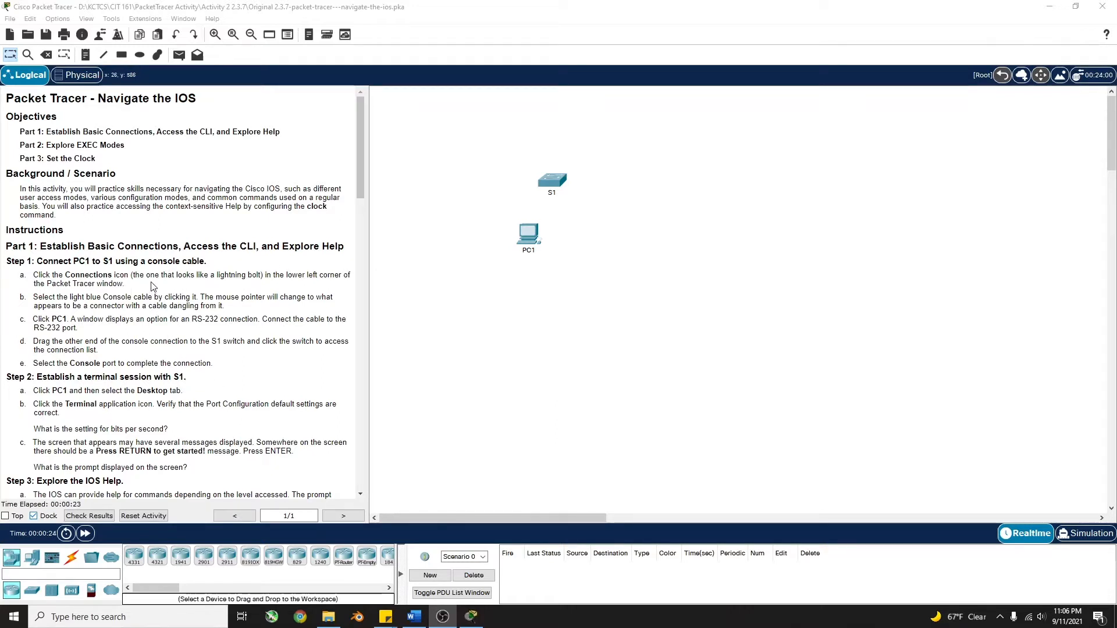
{"action": "mouse_move", "coordinate": [168, 292]}
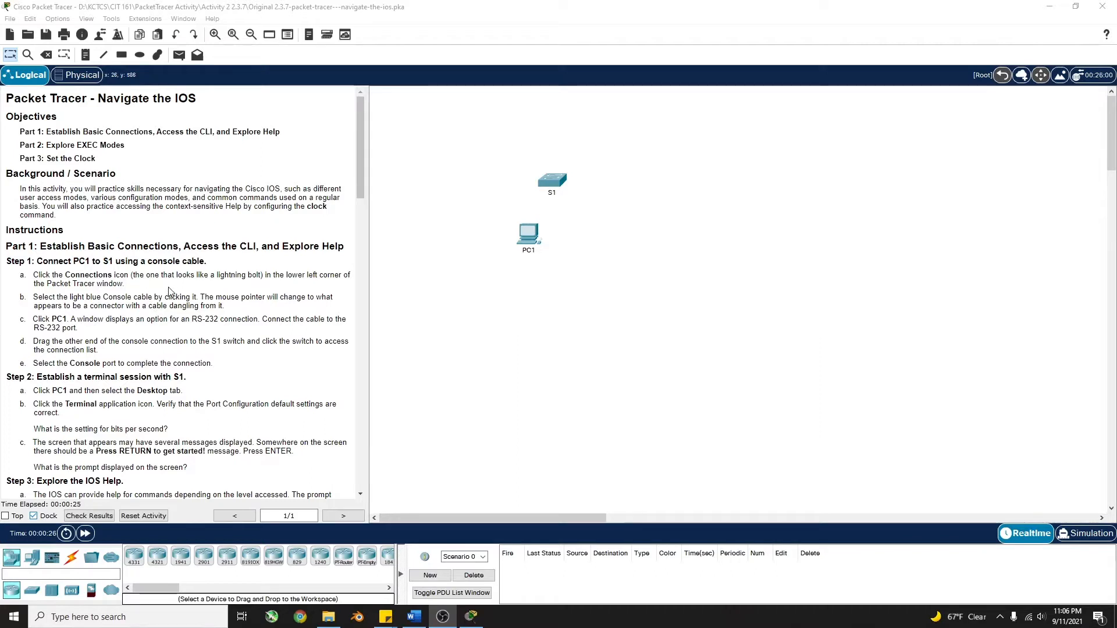
{"action": "mouse_move", "coordinate": [69, 558]}
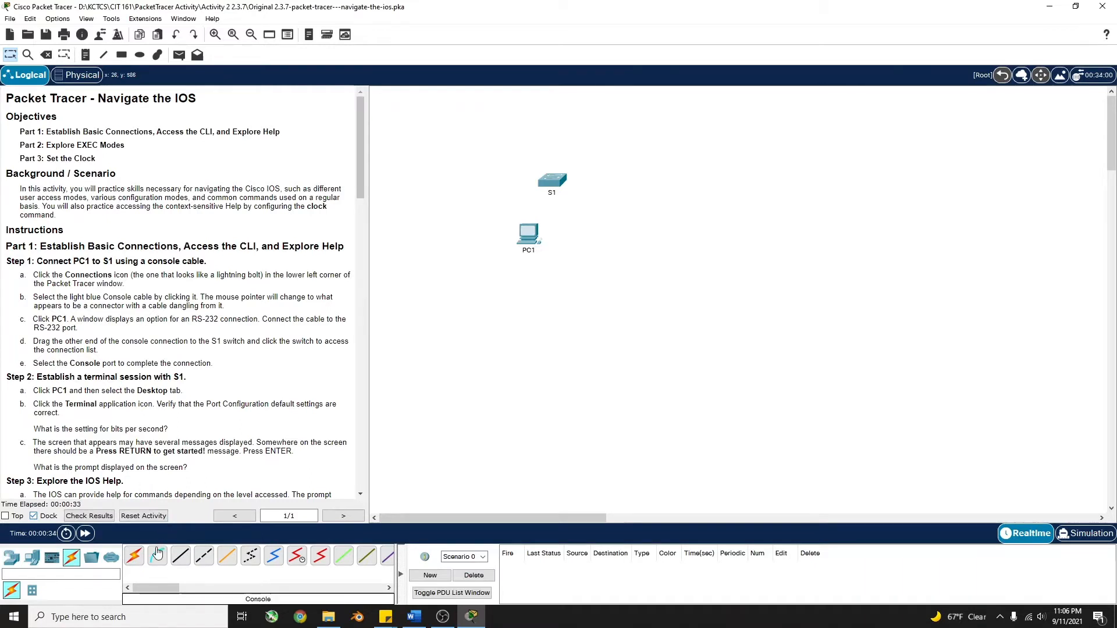
Step: Run a console cable from PC1's RS-232 port to S1's Console port
{"action": "left_click", "coordinate": [157, 556]}
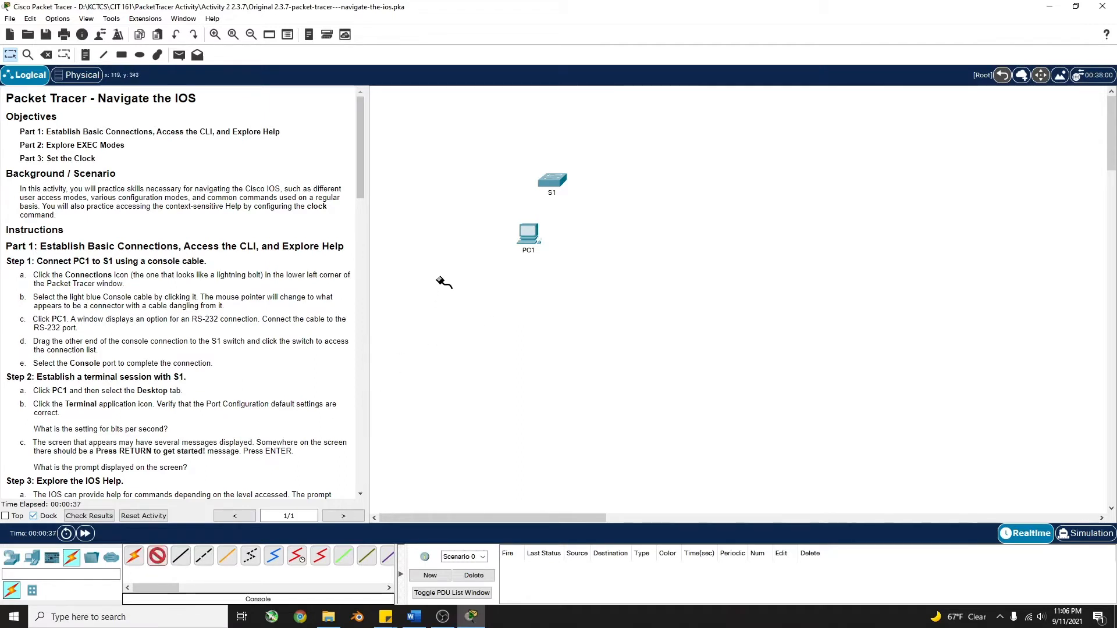
{"action": "left_click", "coordinate": [528, 233]}
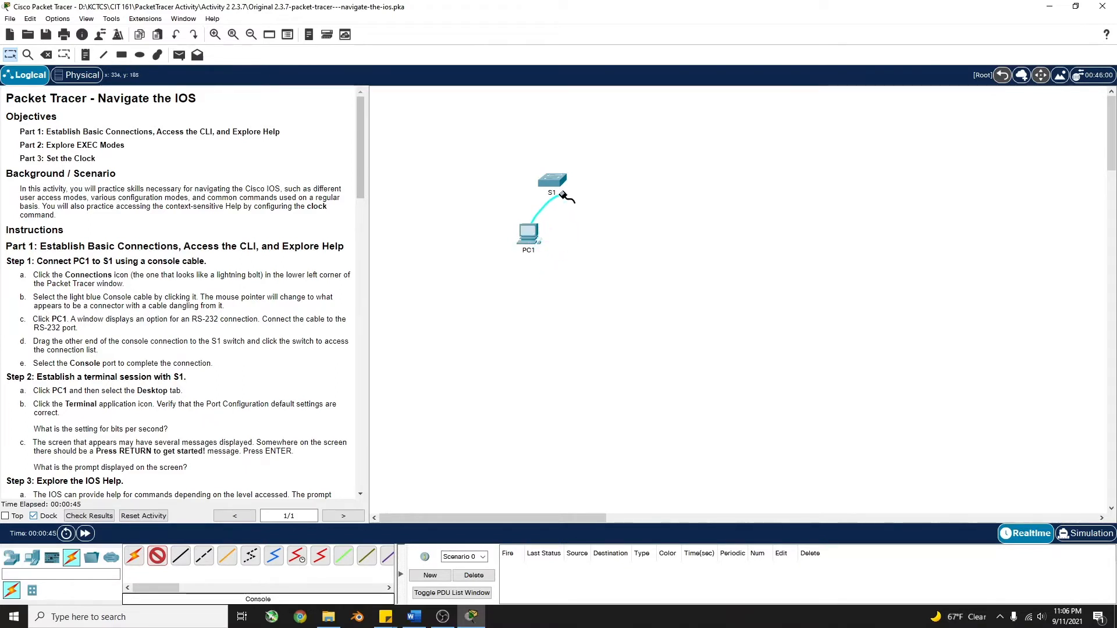
{"action": "left_click", "coordinate": [552, 182]}
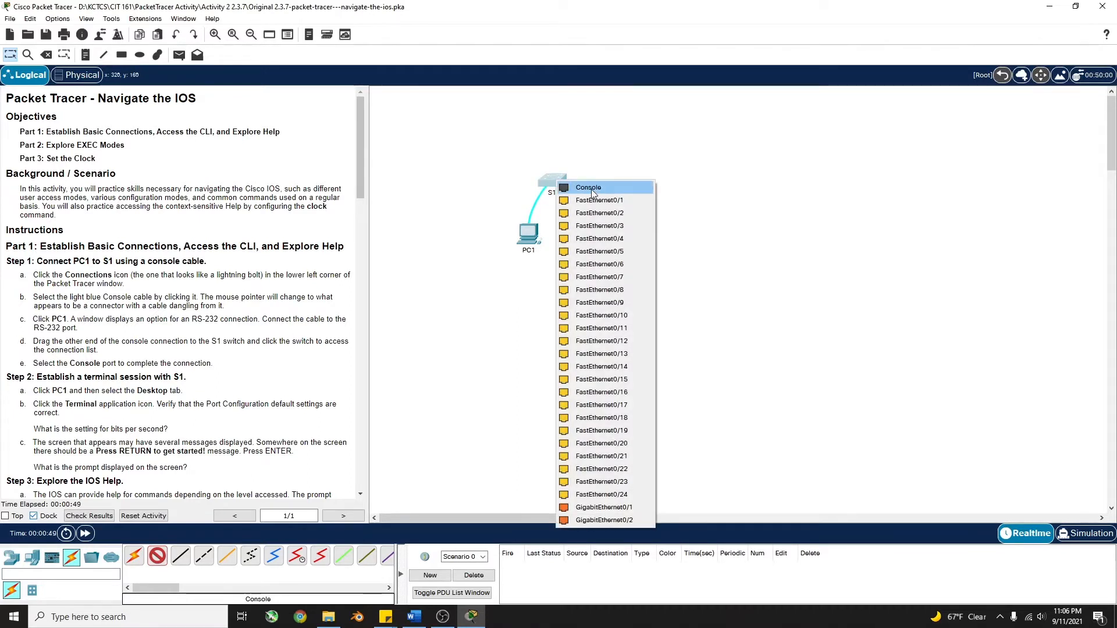
{"action": "left_click", "coordinate": [588, 187]}
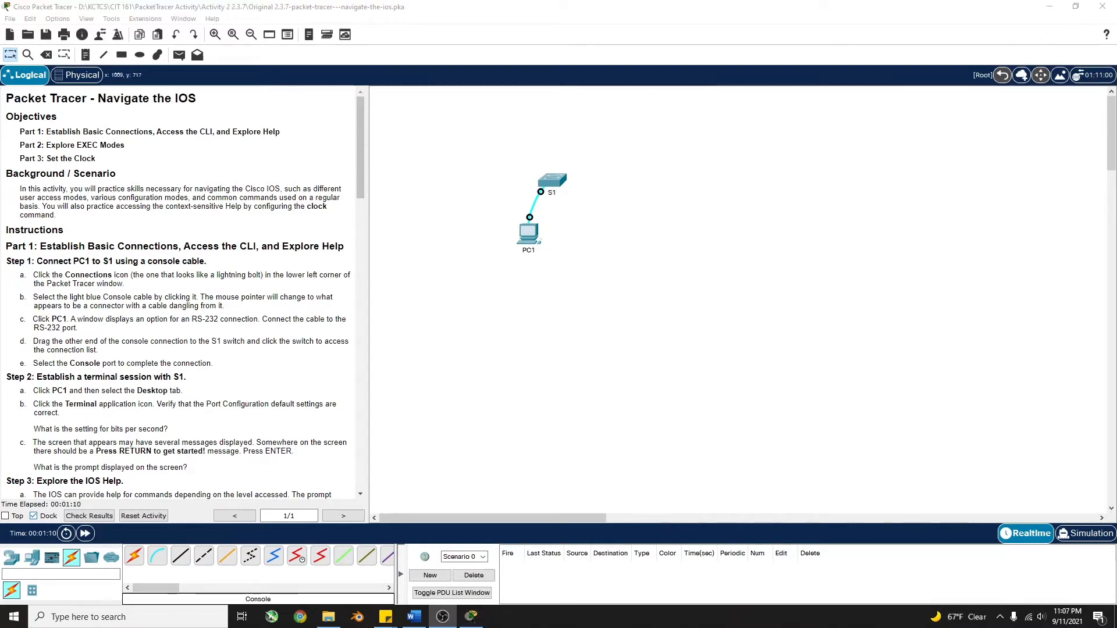
{"action": "scroll", "scroll_direction": "down", "scroll_amount": 3}
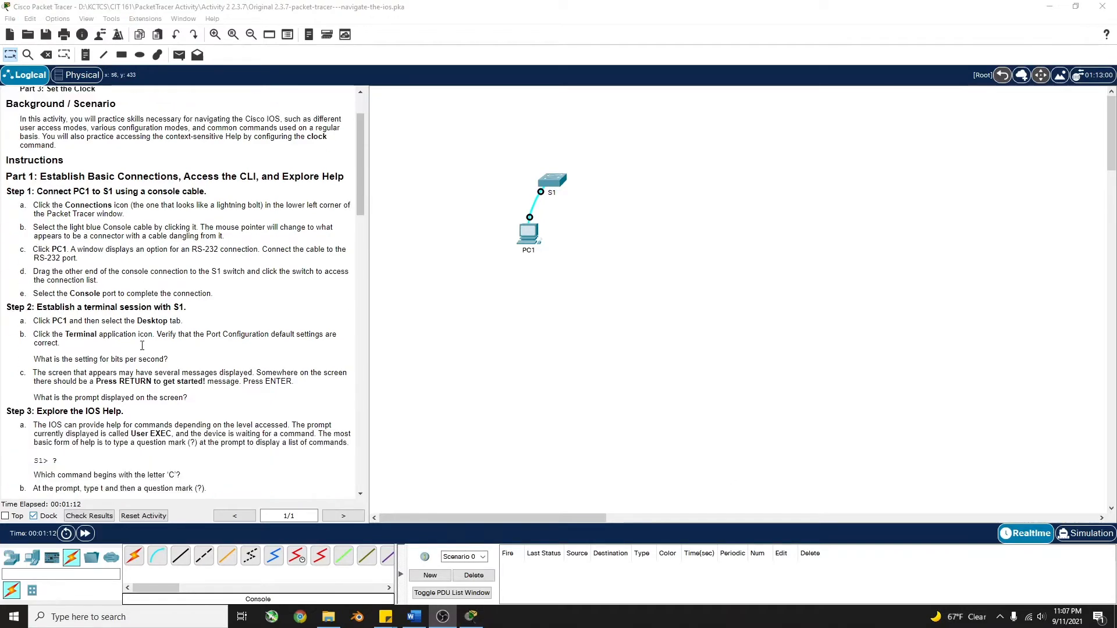
{"action": "scroll", "scroll_direction": "down", "scroll_amount": 3}
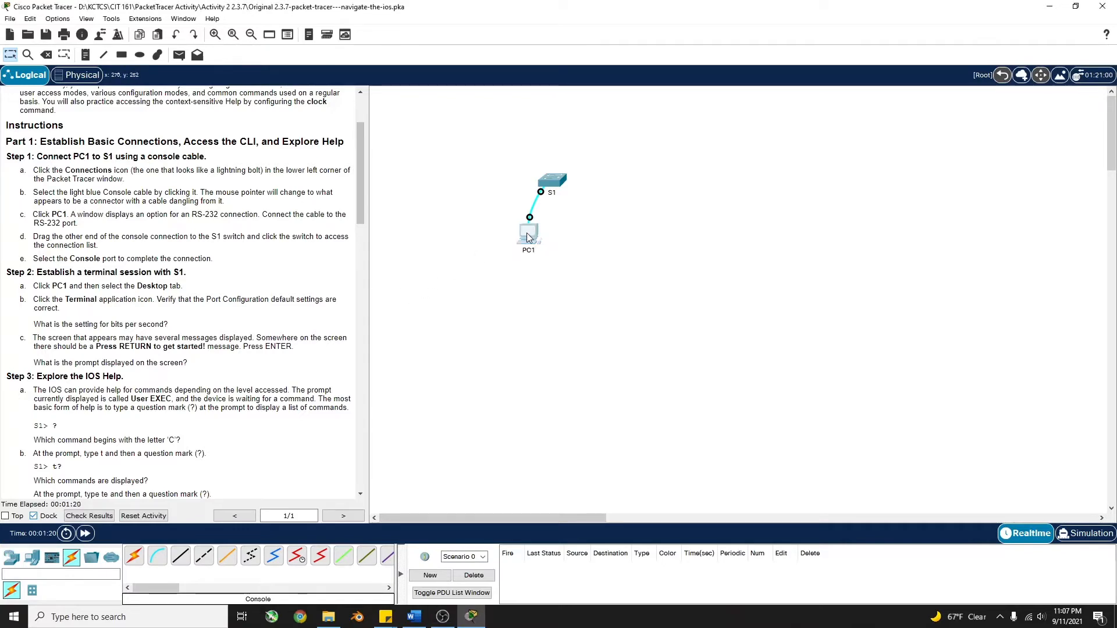
Step: Launch the Terminal app on PC1's Desktop and connect with default port settings
{"action": "left_click", "coordinate": [528, 234]}
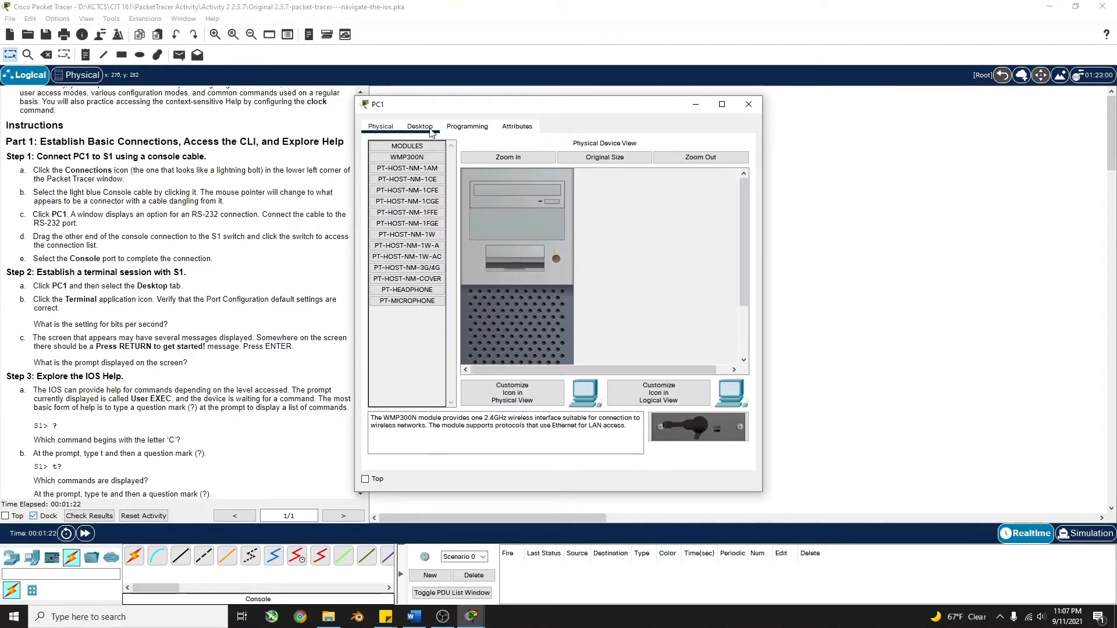
{"action": "left_click", "coordinate": [419, 125]}
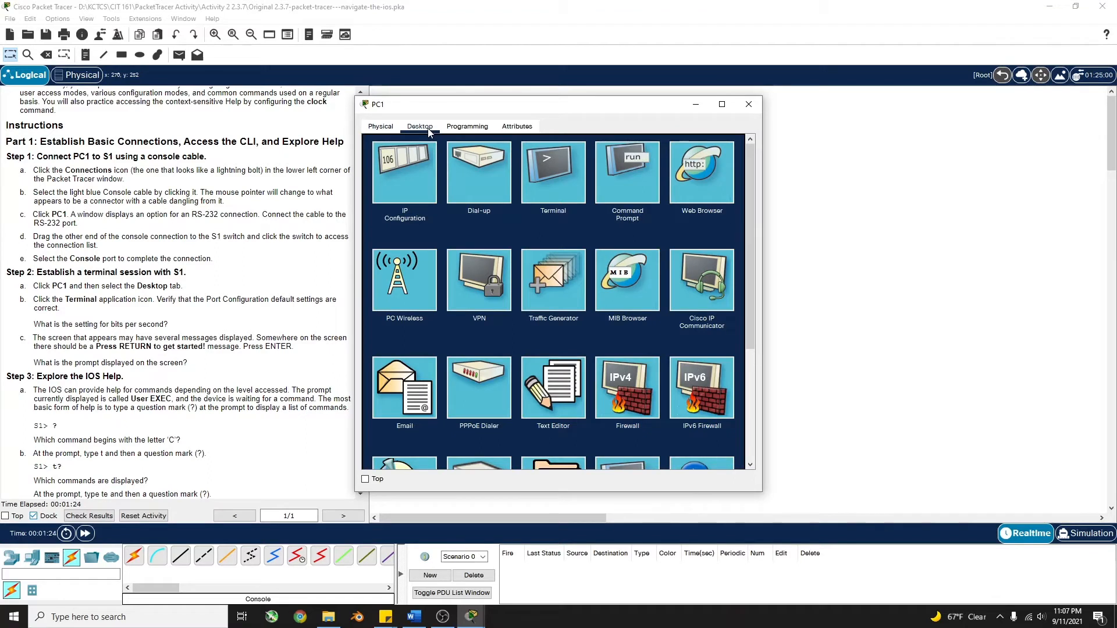
{"action": "left_click", "coordinate": [551, 171]}
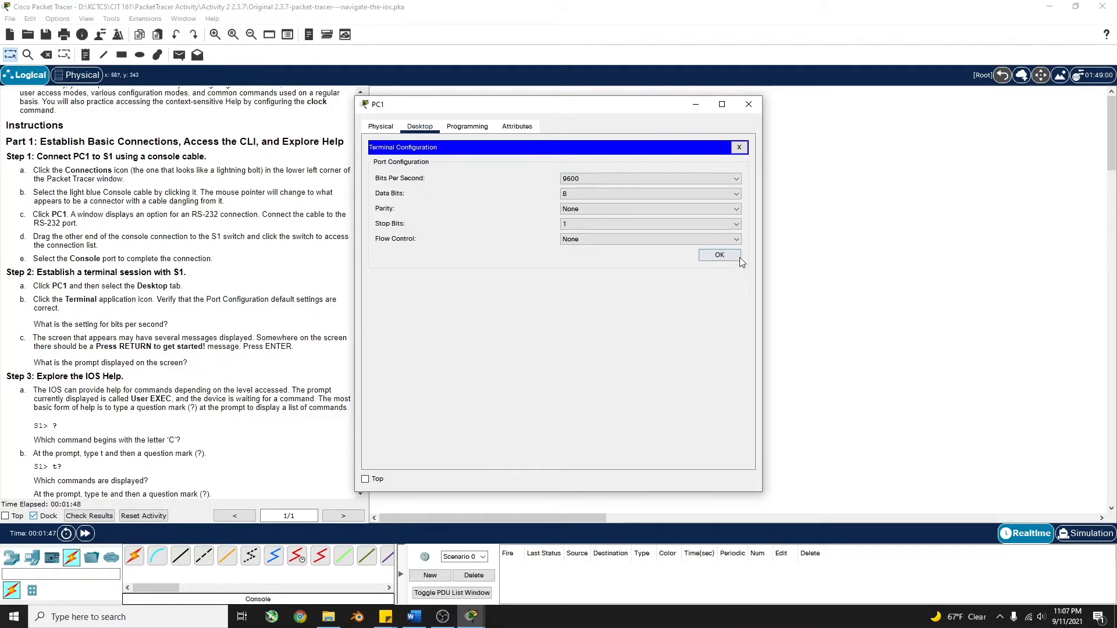
{"action": "left_click", "coordinate": [720, 254]}
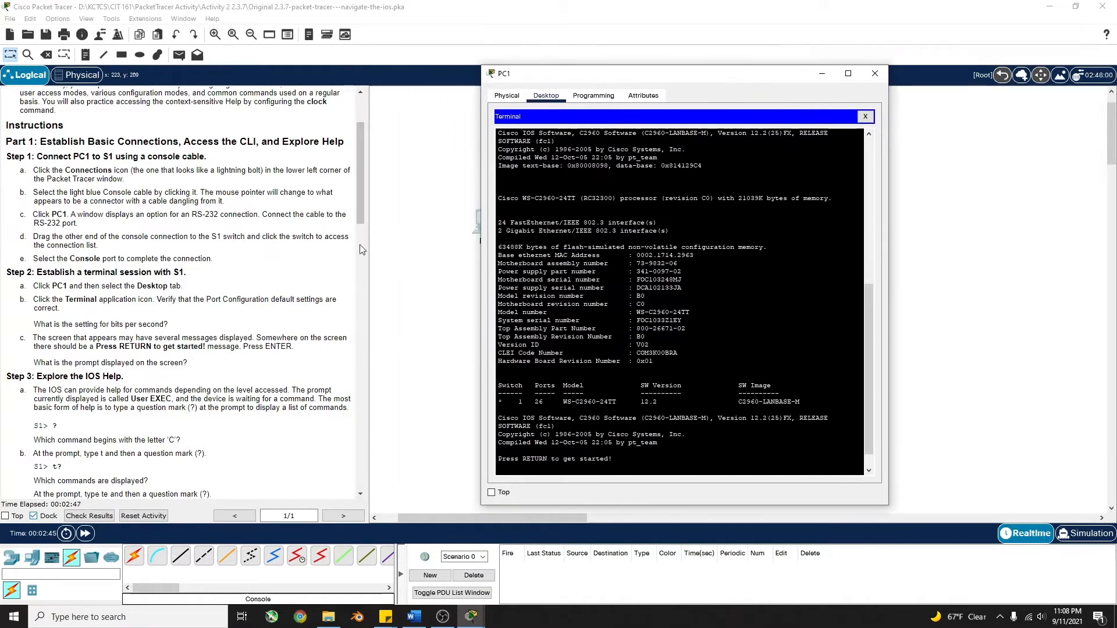
Step: Press Enter in the terminal to bring up the S1> user EXEC prompt
{"action": "scroll", "scroll_direction": "down", "scroll_amount": 3}
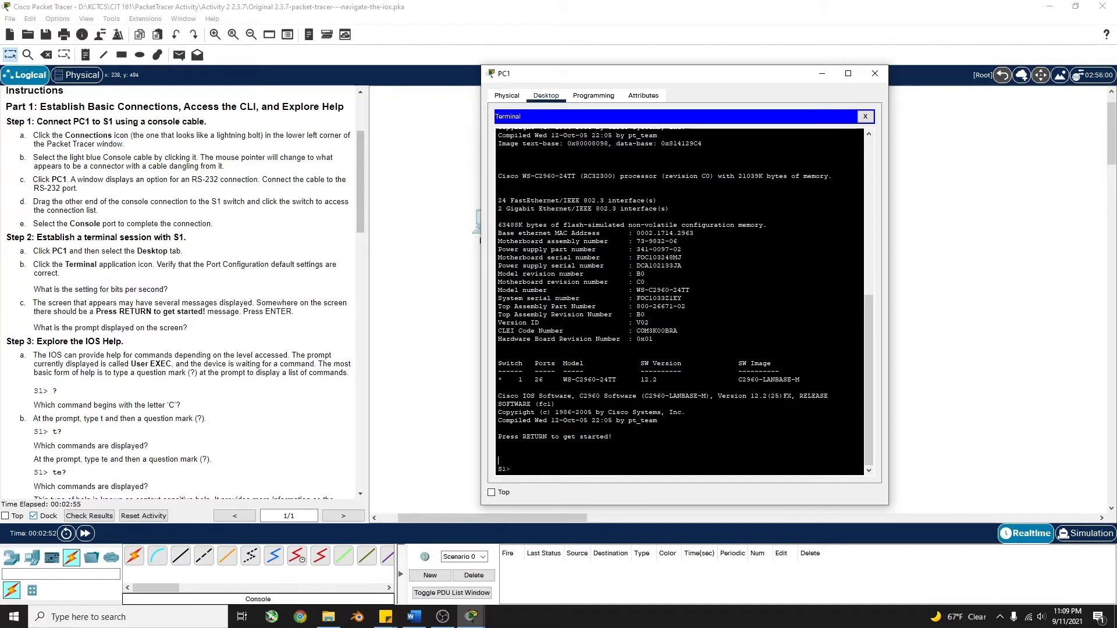
{"action": "mouse_move", "coordinate": [47, 359]}
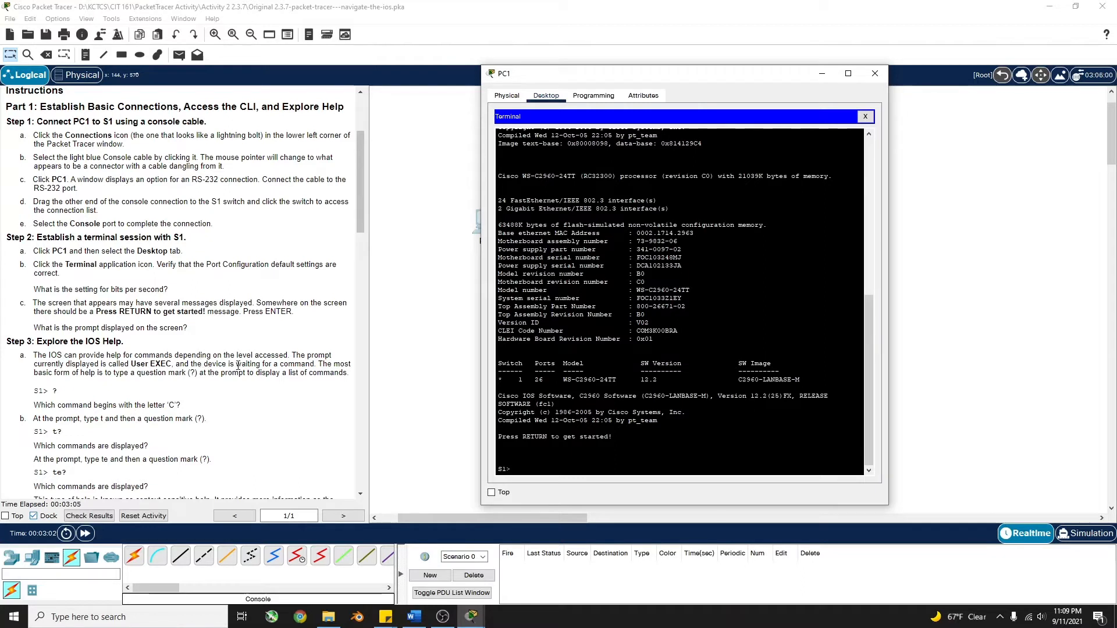
{"action": "key", "text": "enter"}
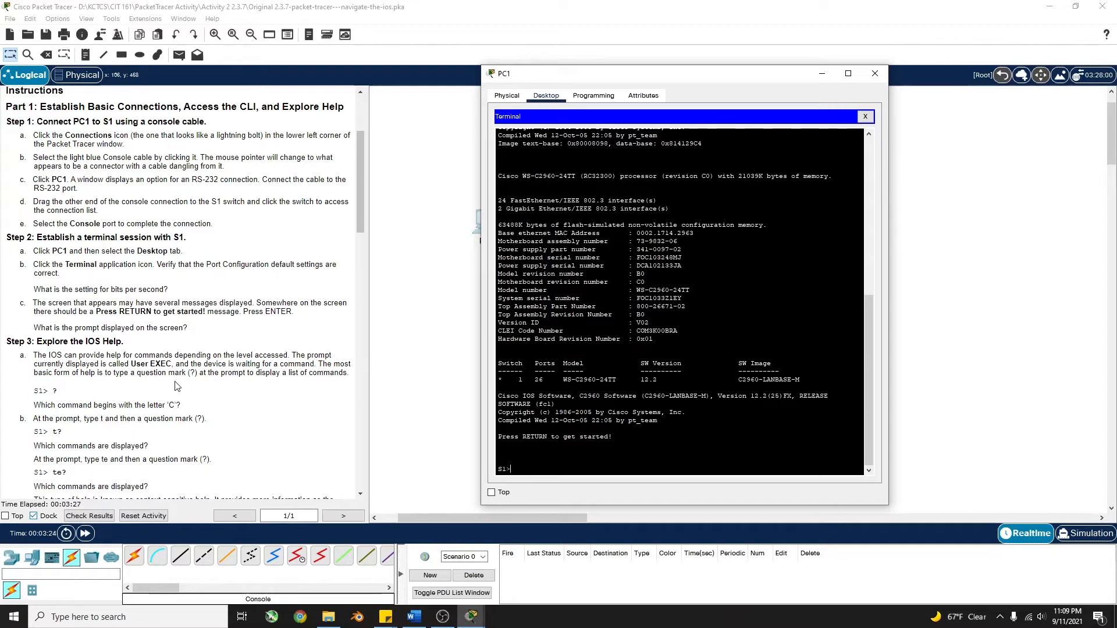
Step: Query S1 help with ?, t? and te? to list matching Exec commands
{"action": "type", "text": "?"}
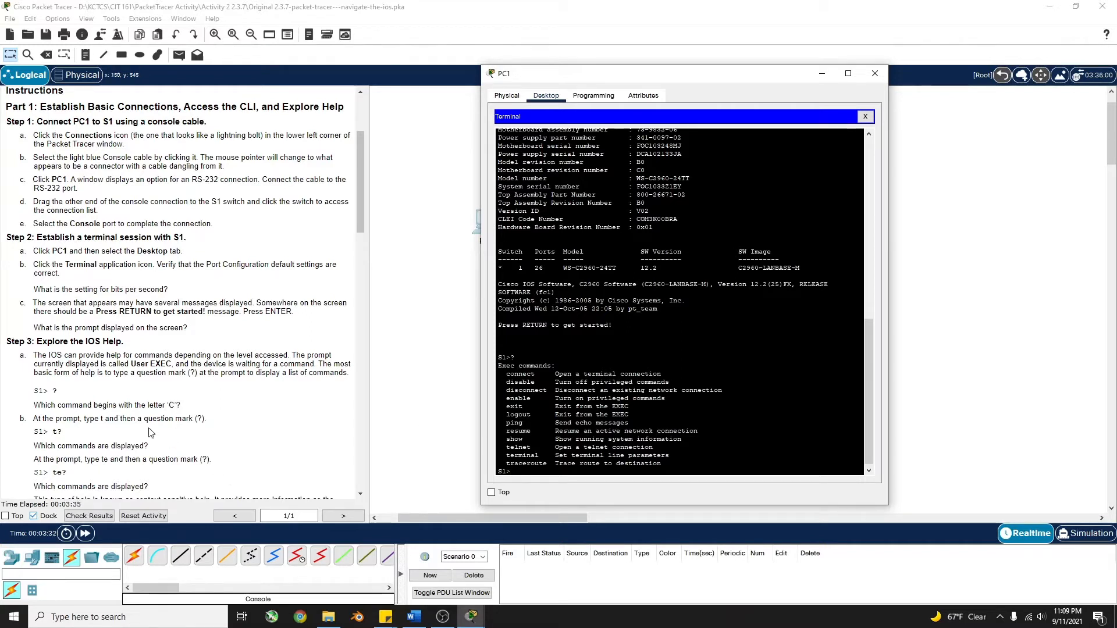
{"action": "scroll", "scroll_direction": "down", "scroll_amount": 3}
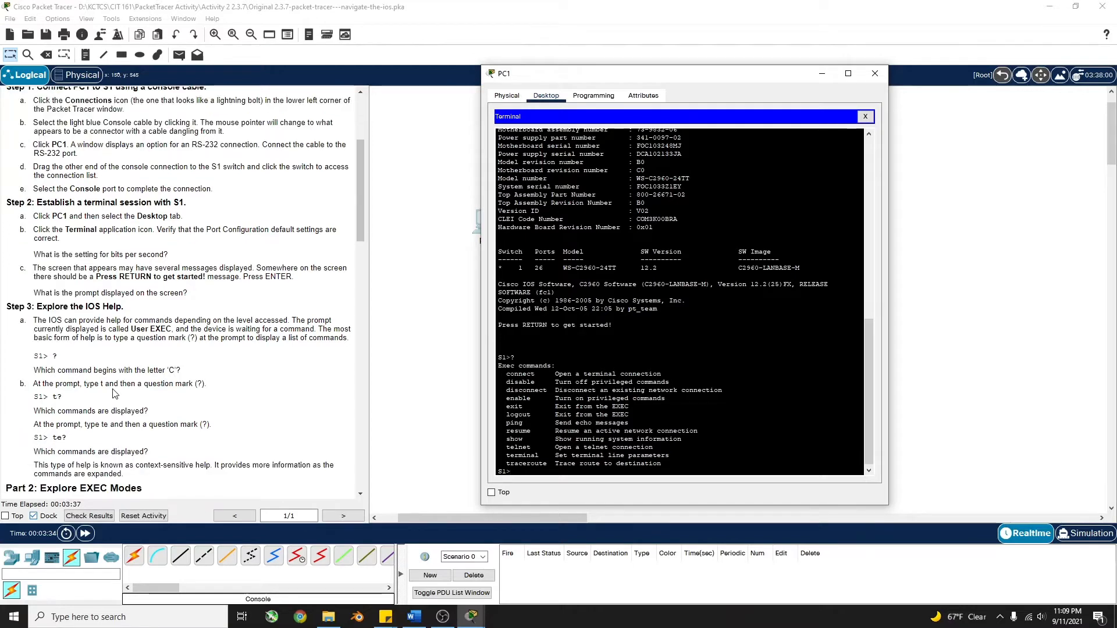
{"action": "scroll", "scroll_direction": "down", "scroll_amount": 3}
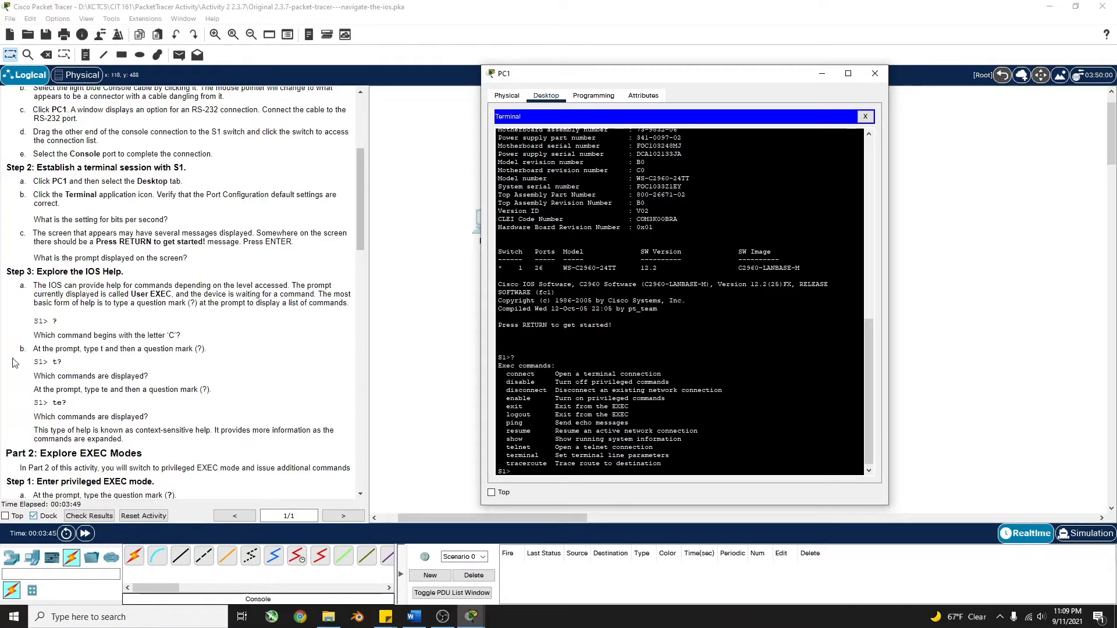
{"action": "mouse_move", "coordinate": [152, 363]}
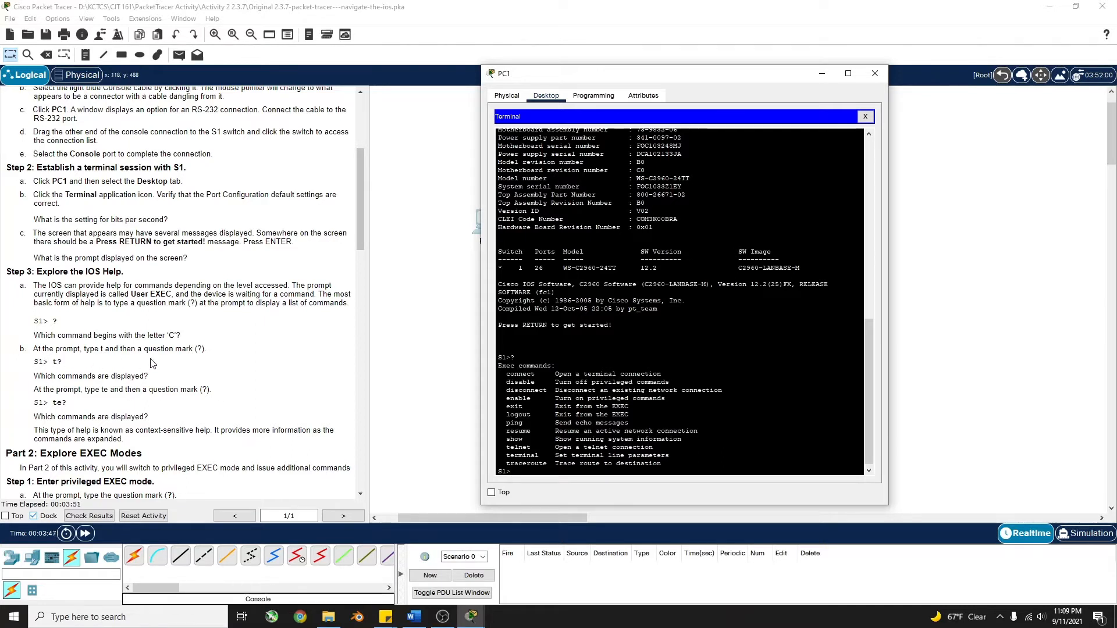
{"action": "type", "text": "t"}
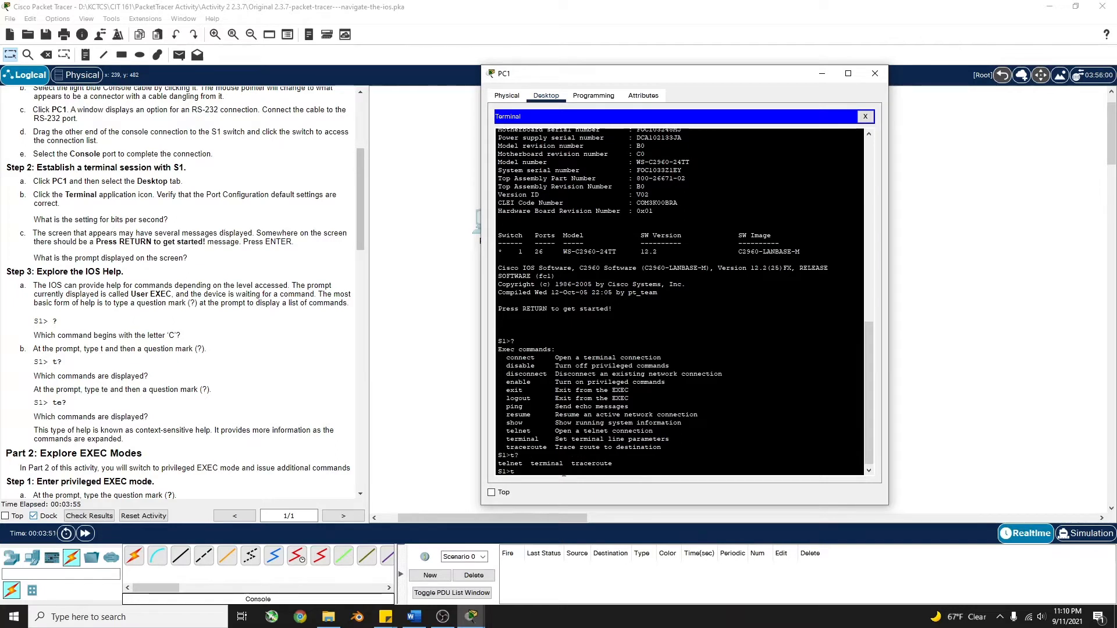
{"action": "type", "text": "t"}
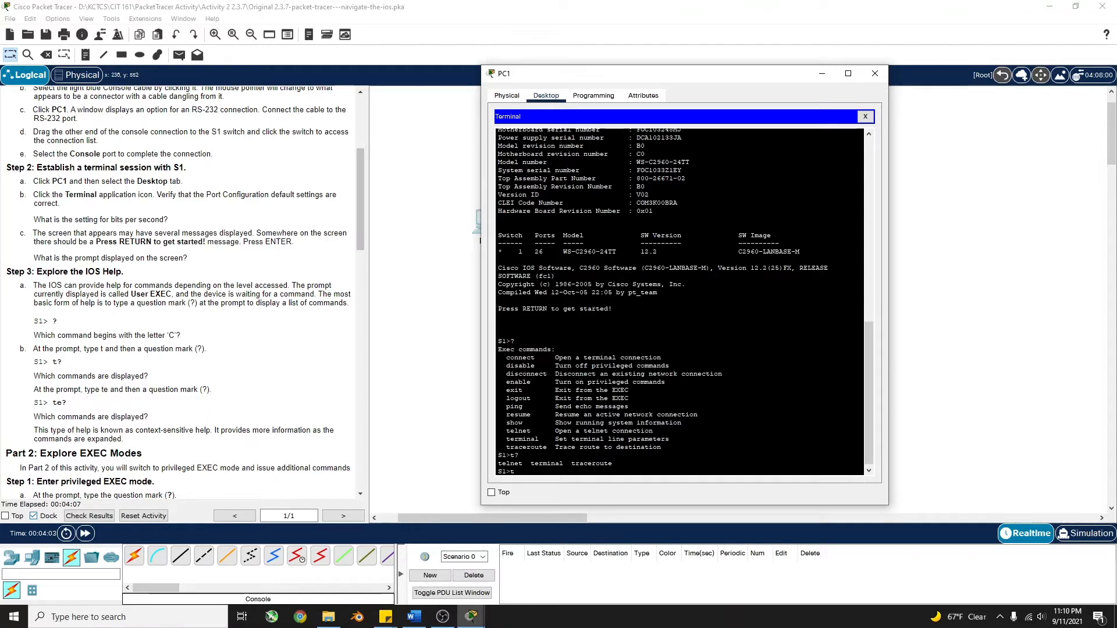
{"action": "type", "text": "te"}
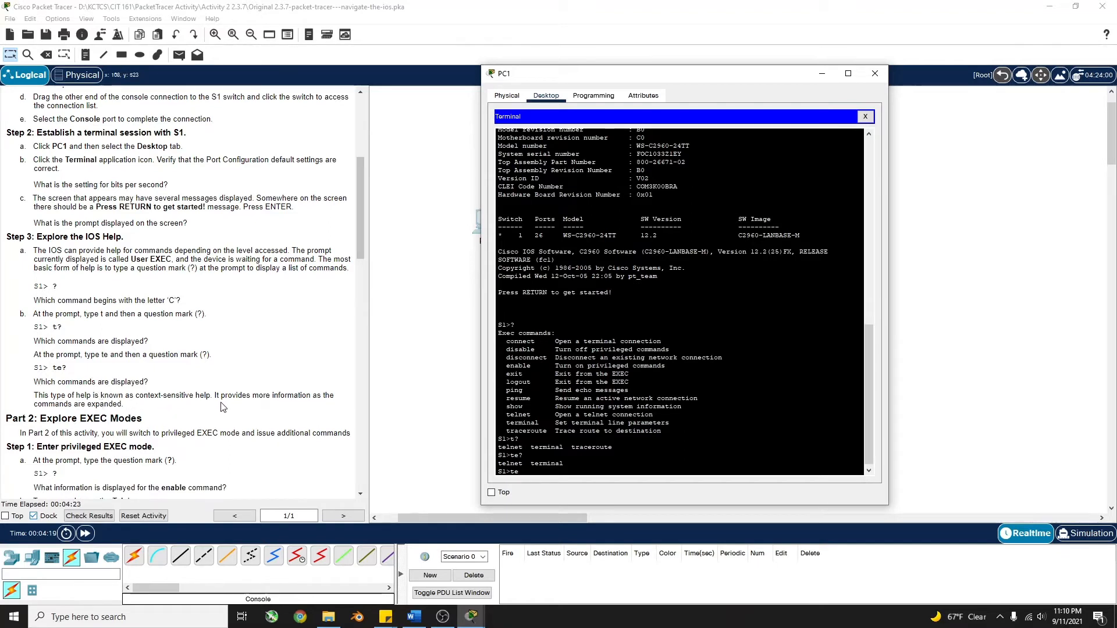
{"action": "mouse_move", "coordinate": [284, 408]}
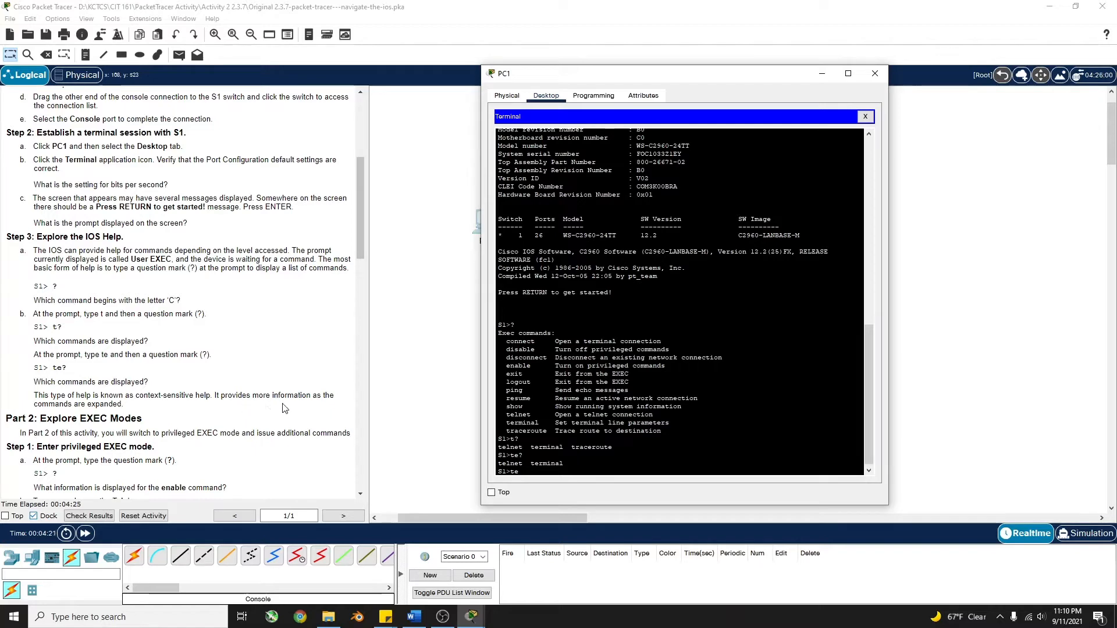
{"action": "scroll", "scroll_direction": "down", "scroll_amount": 3}
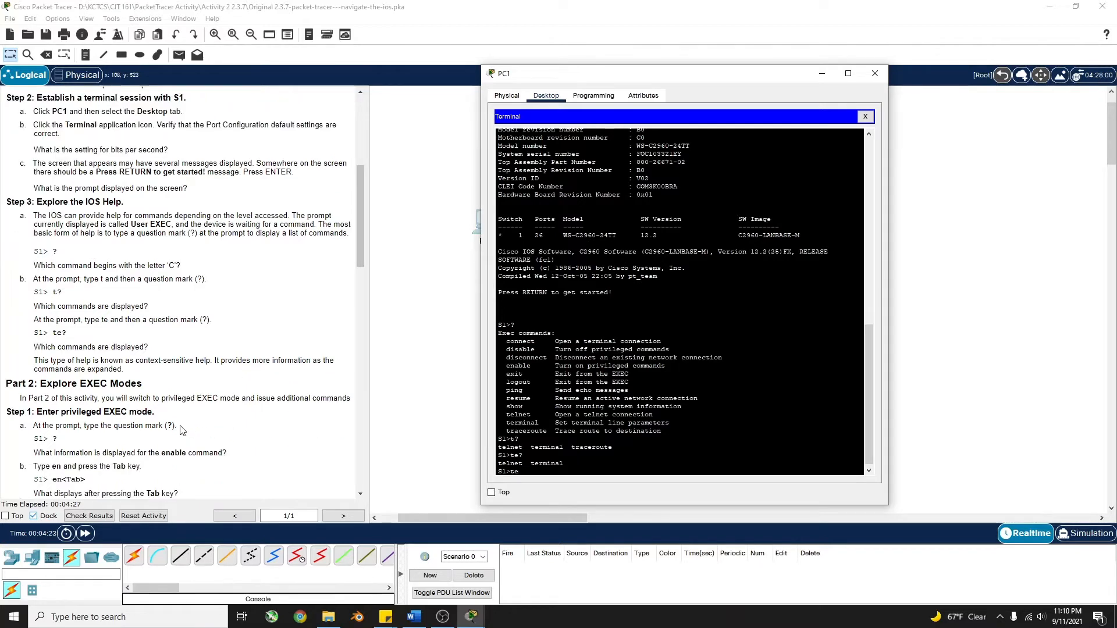
{"action": "scroll", "scroll_direction": "down", "scroll_amount": 3}
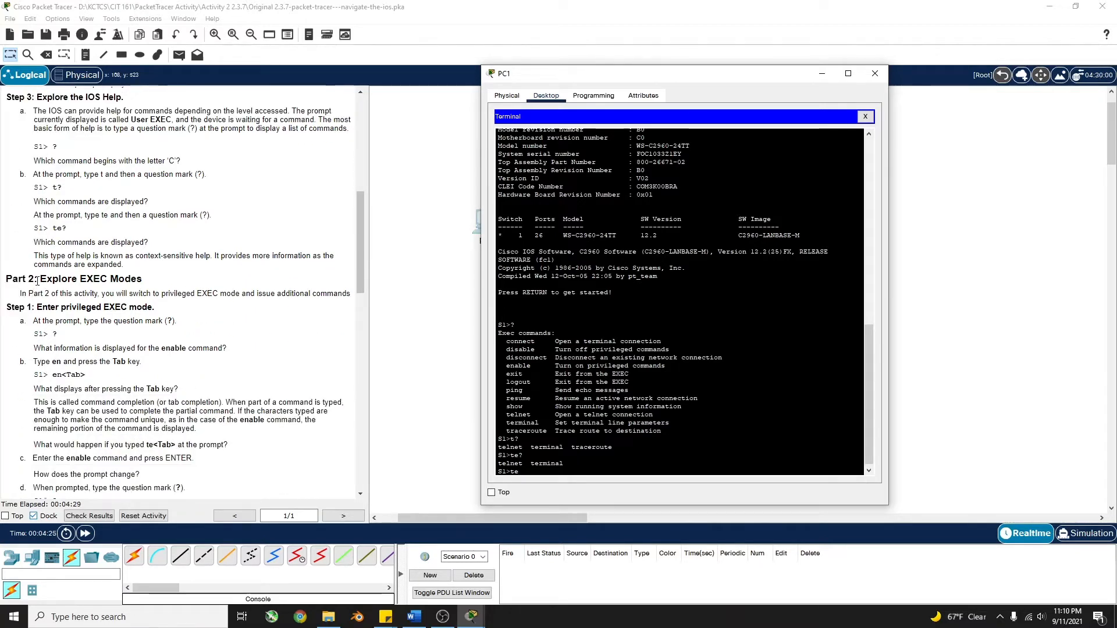
Step: Tab-complete en to enable and enter privileged EXEC mode at S1#
{"action": "type", "text": "te"}
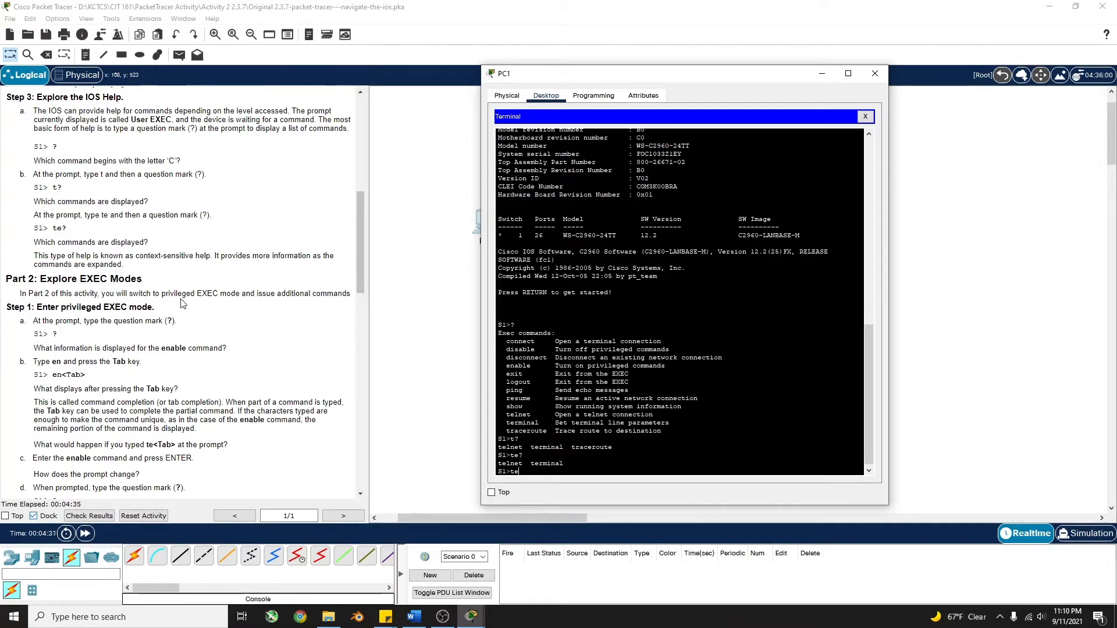
{"action": "mouse_move", "coordinate": [285, 305]}
{"action": "type", "text": "?"}
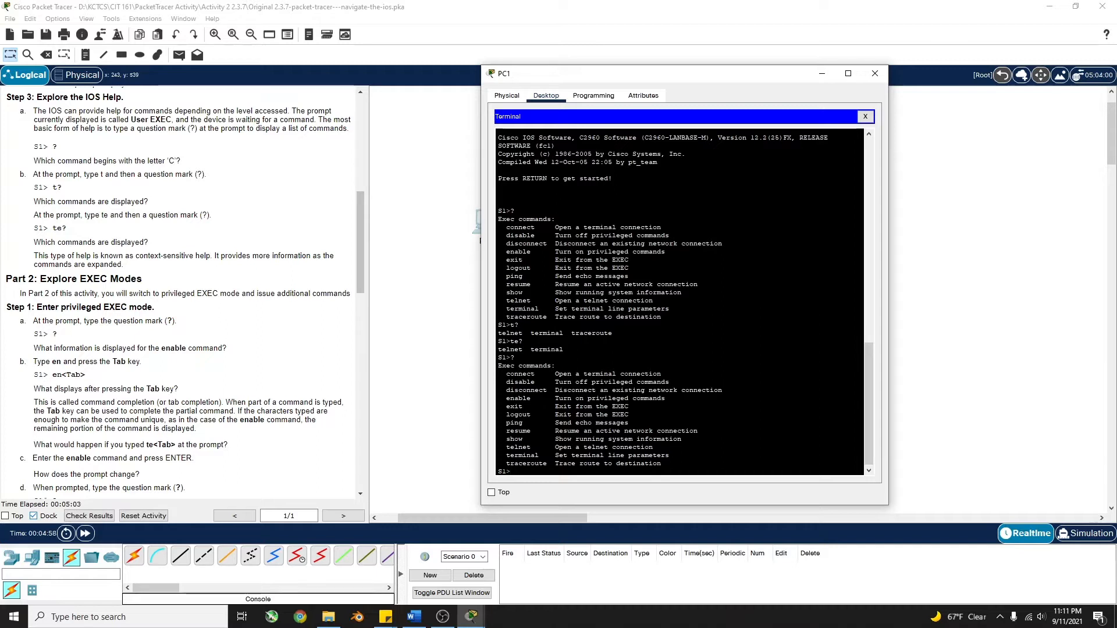
{"action": "type", "text": "en"}
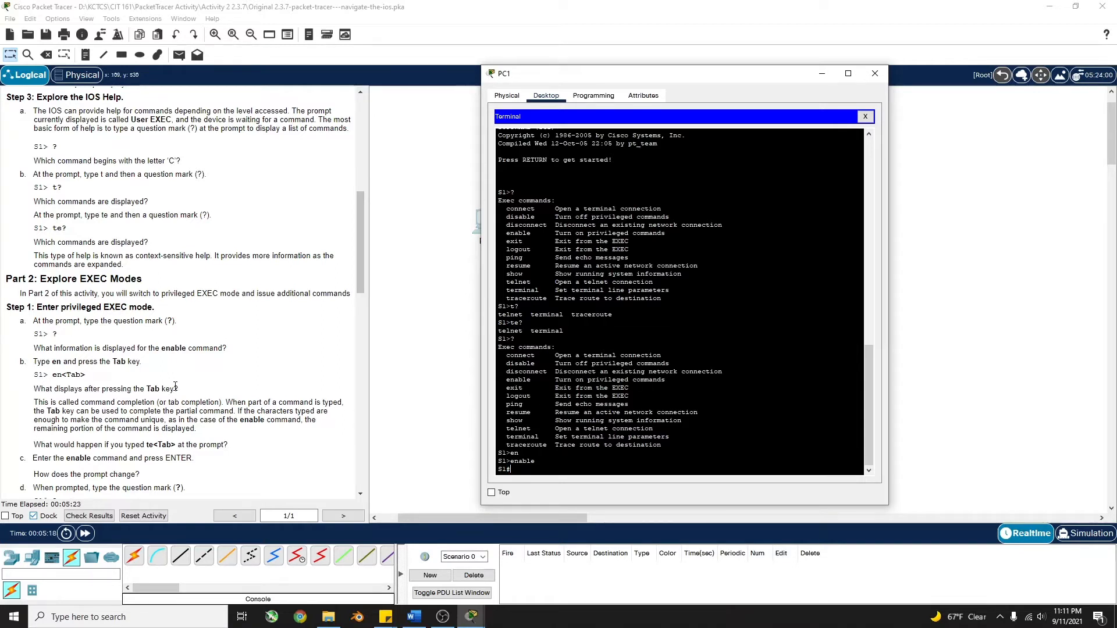
{"action": "scroll", "scroll_direction": "down", "scroll_amount": 3}
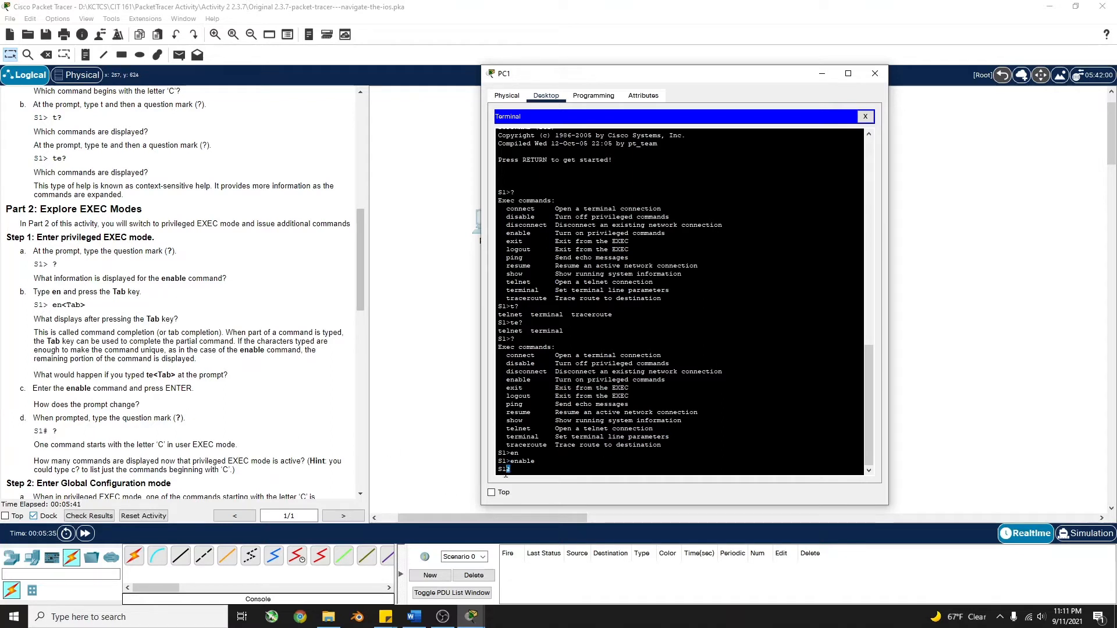
Step: List the privileged EXEC command set with ? at the S1# prompt
{"action": "key", "text": "enter"}
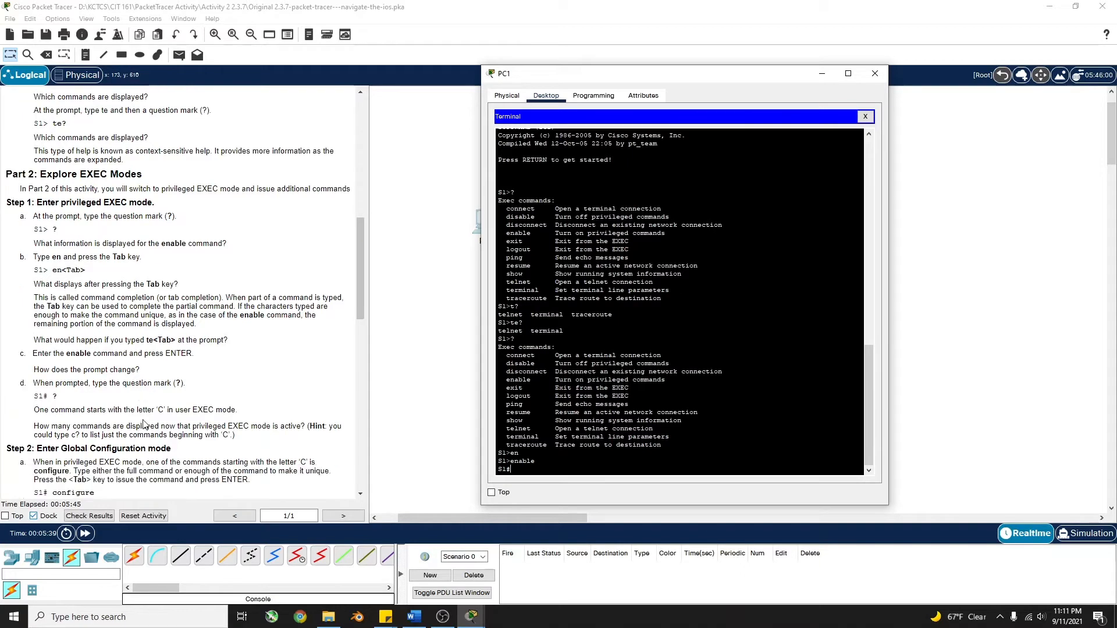
{"action": "mouse_move", "coordinate": [563, 490]}
{"action": "type", "text": "?"}
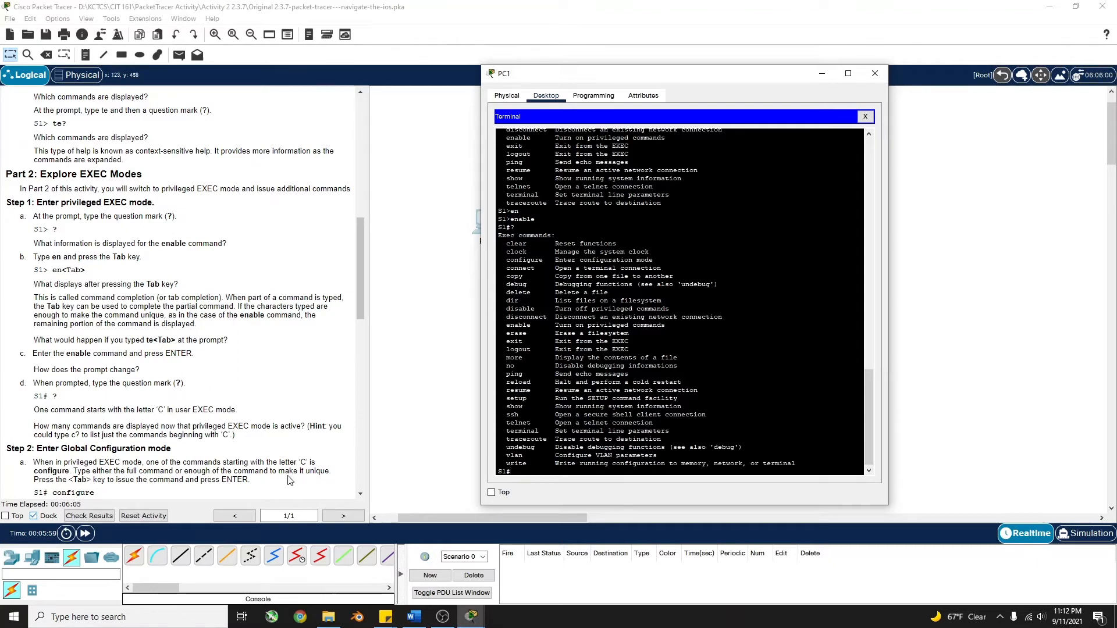
{"action": "scroll", "scroll_direction": "down", "scroll_amount": 3}
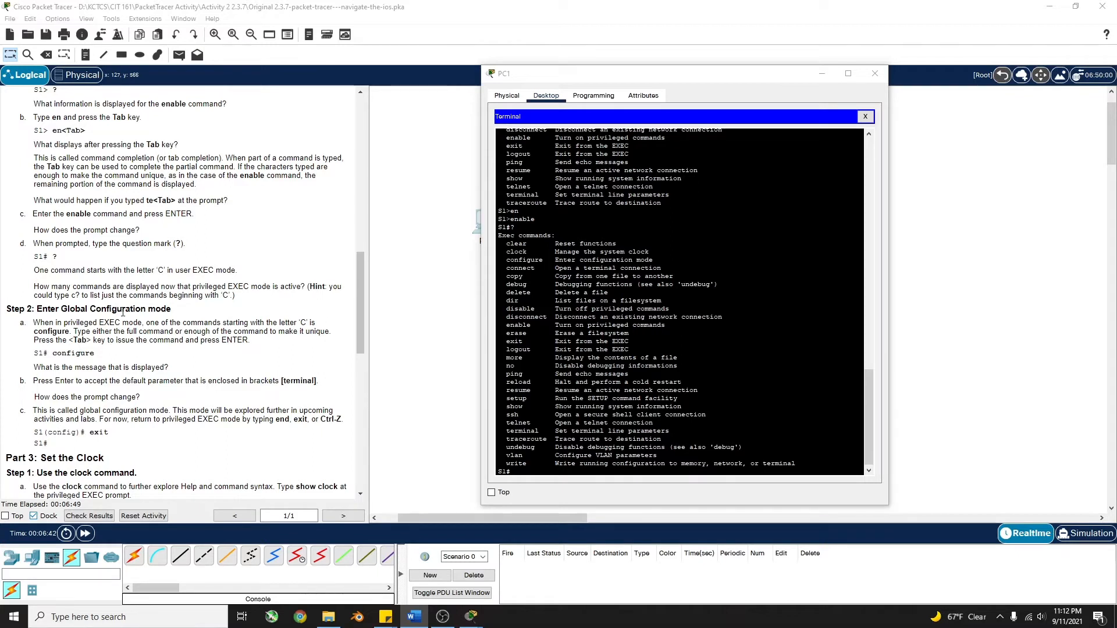
{"action": "mouse_move", "coordinate": [69, 255]}
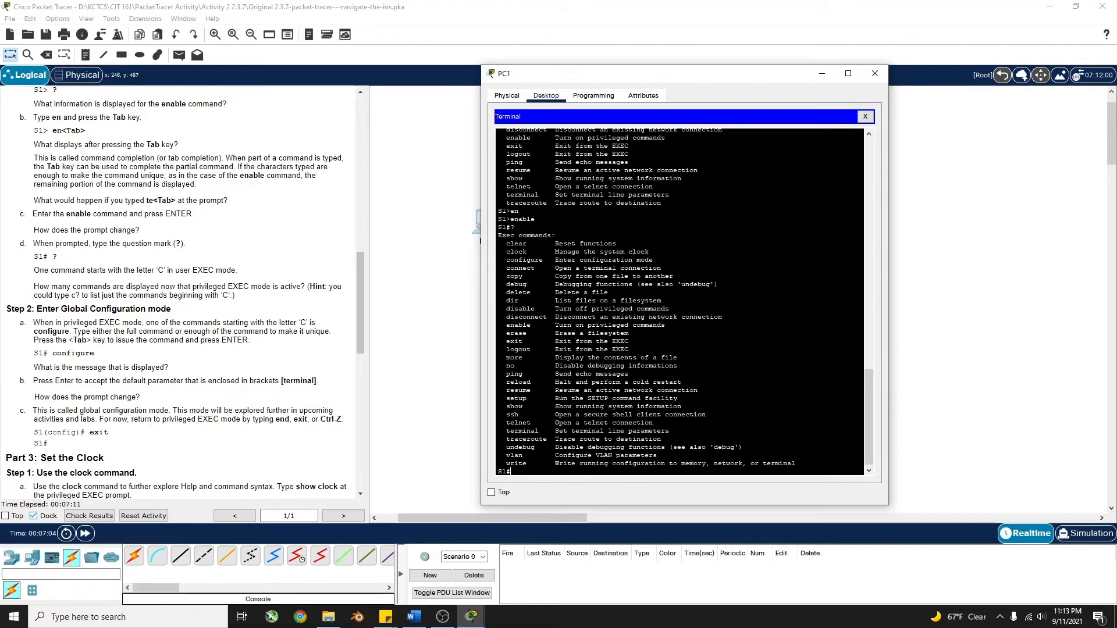
Step: Tab-complete confi to configure terminal and reach the S1(config)# prompt
{"action": "type", "text": "configure"}
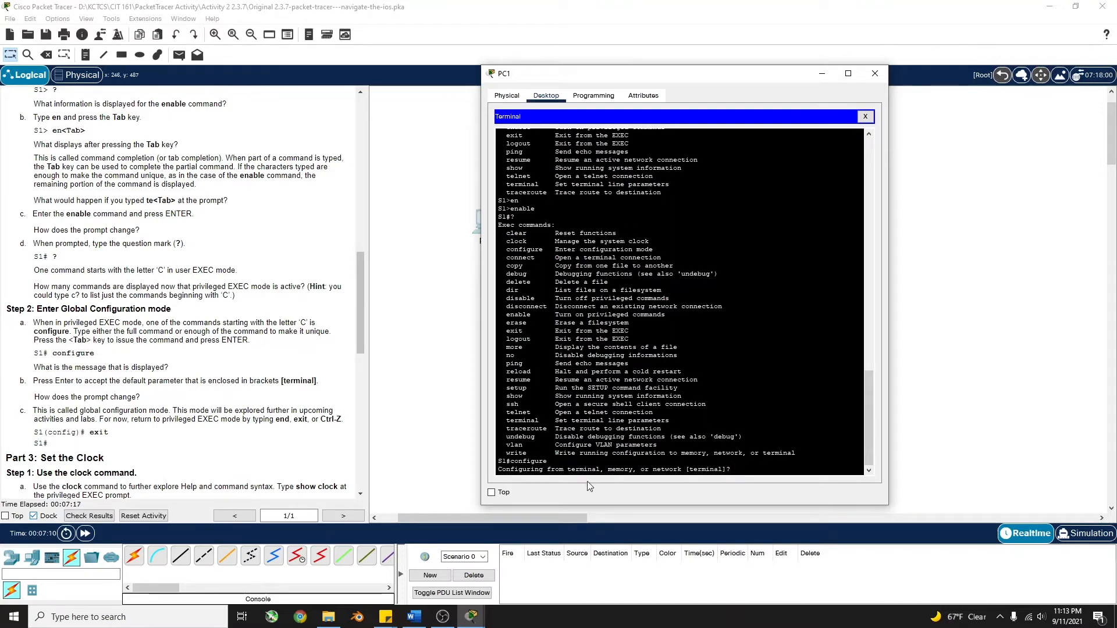
{"action": "mouse_move", "coordinate": [767, 491]}
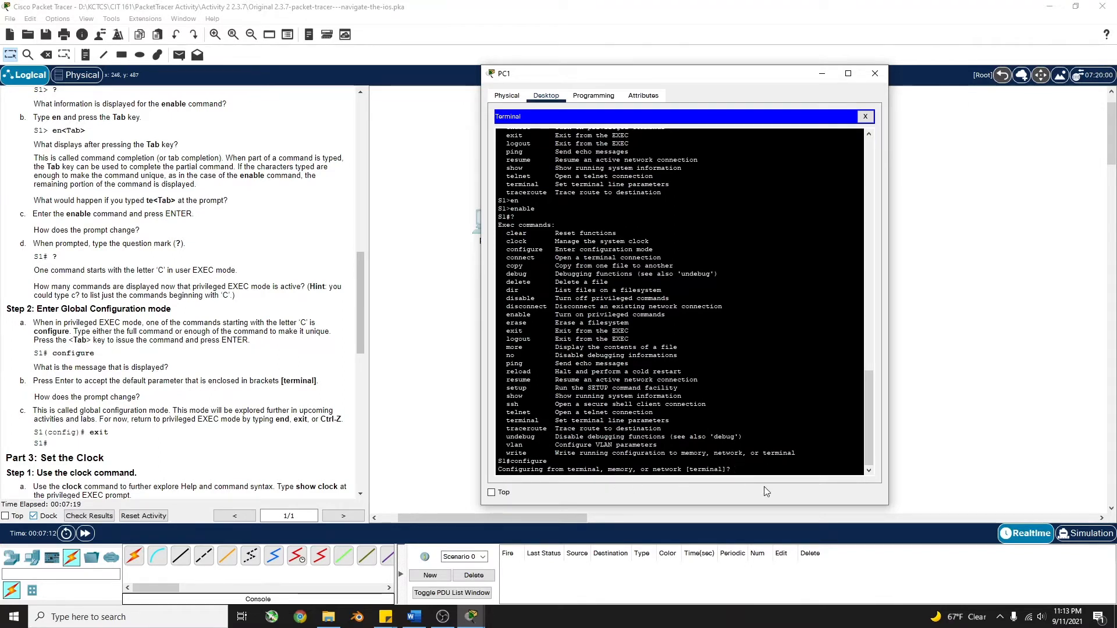
{"action": "mouse_move", "coordinate": [106, 455]}
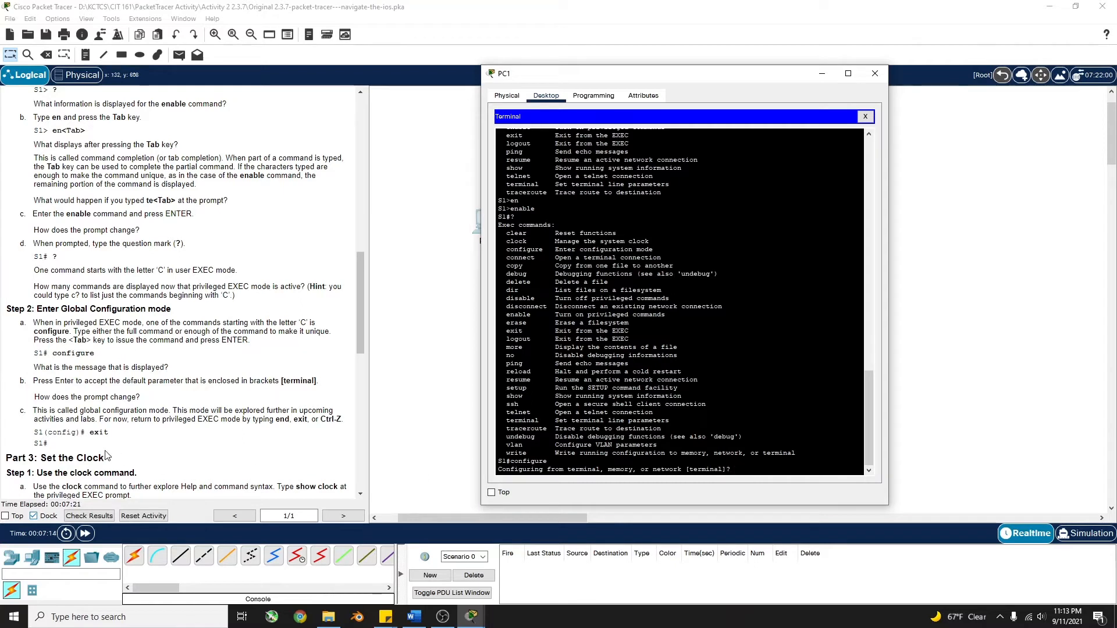
{"action": "mouse_move", "coordinate": [52, 390]}
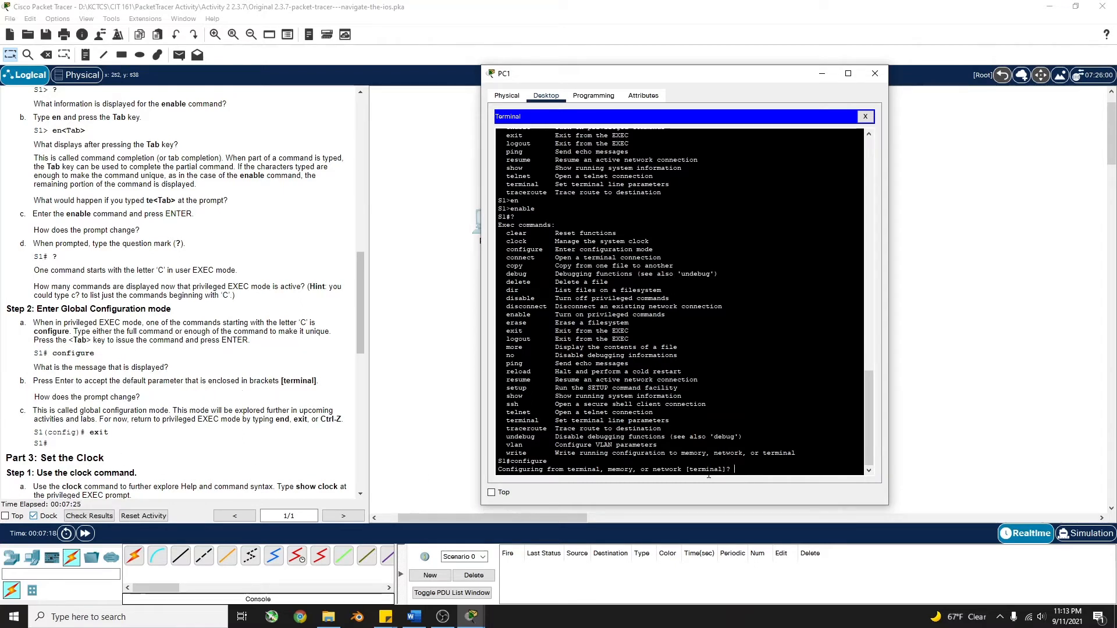
{"action": "double_click", "coordinate": [709, 469]}
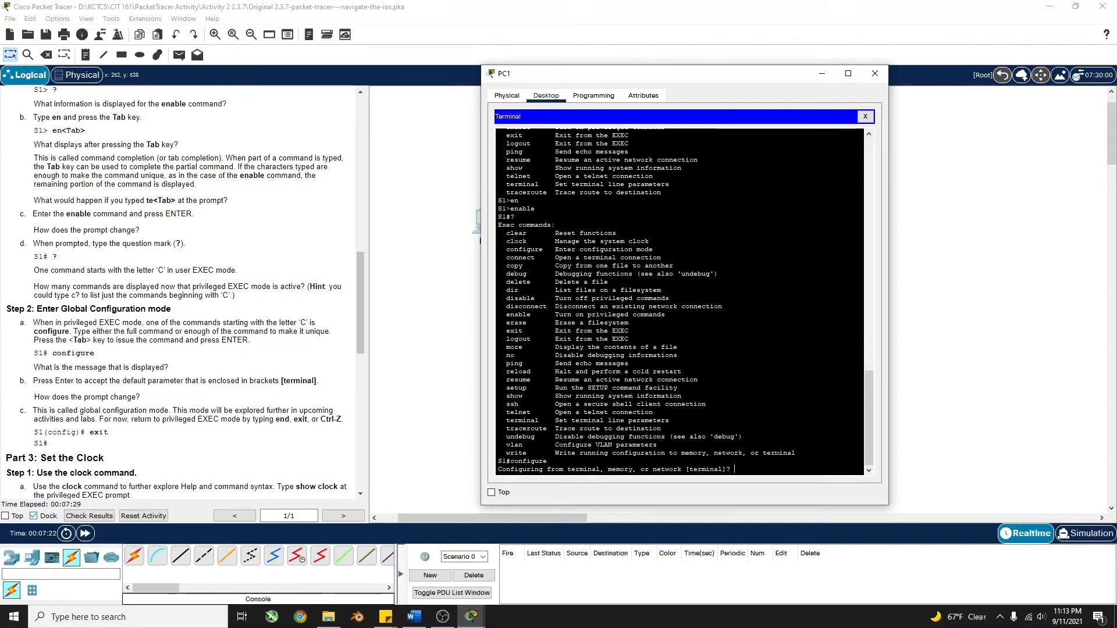
{"action": "key", "text": "enter"}
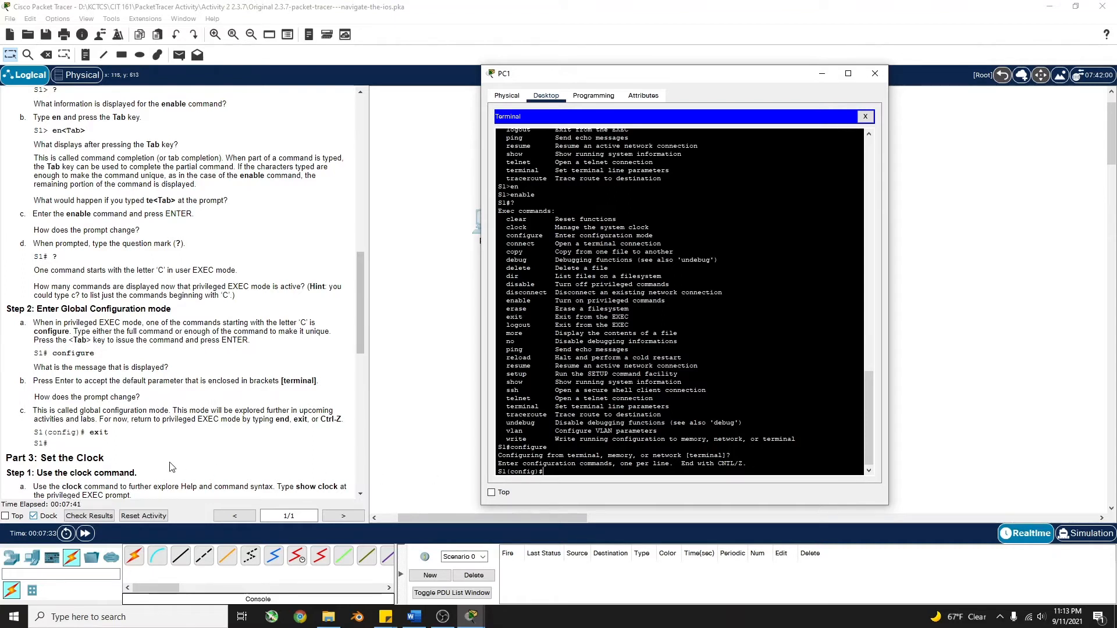
{"action": "scroll", "scroll_direction": "down", "scroll_amount": 3}
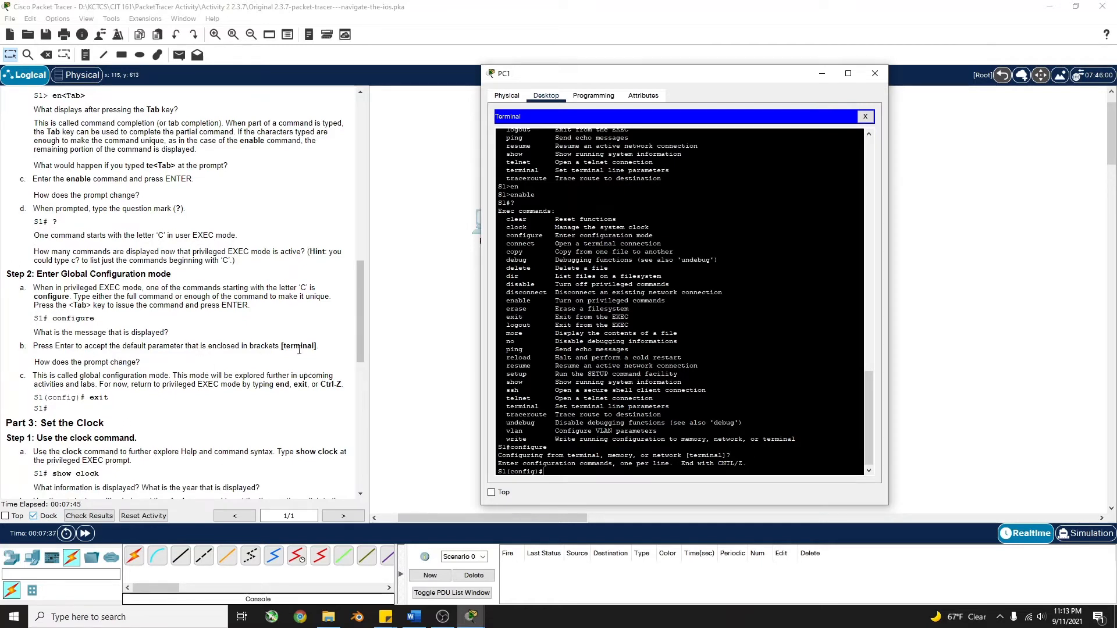
{"action": "mouse_move", "coordinate": [580, 491]}
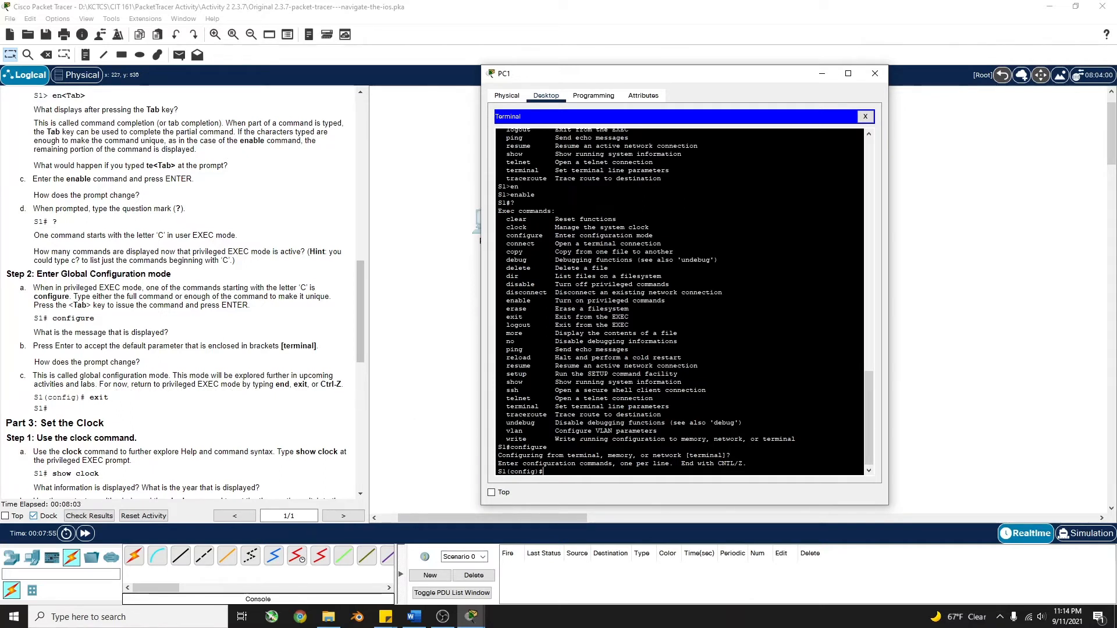
Step: End configuration mode and run show clock to display Feb 28 1993
{"action": "type", "text": "end"}
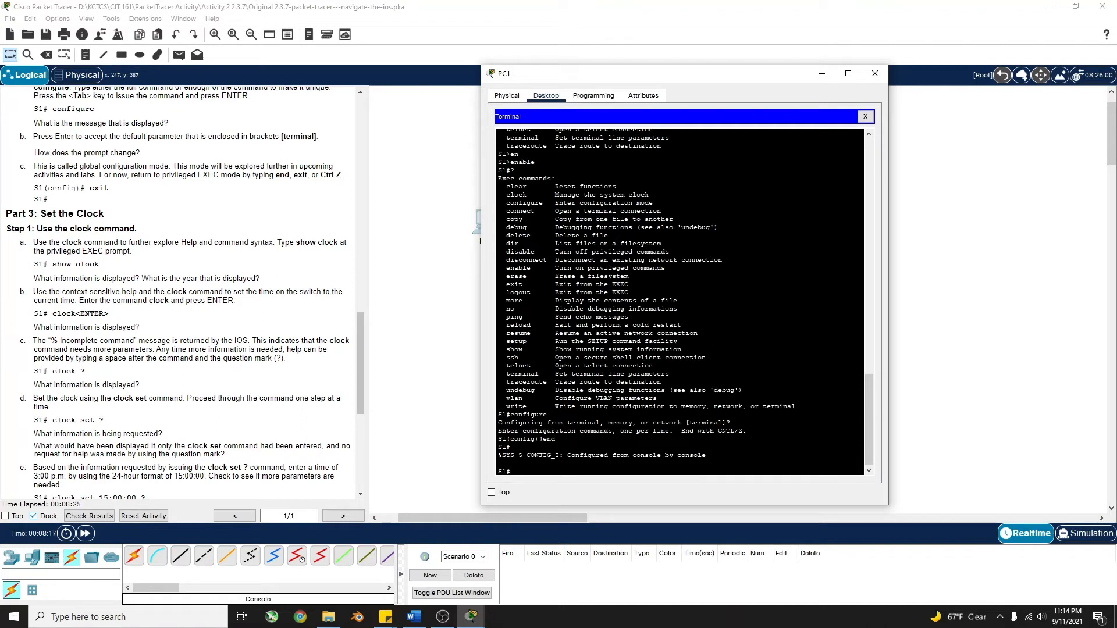
{"action": "type", "text": "show clock"}
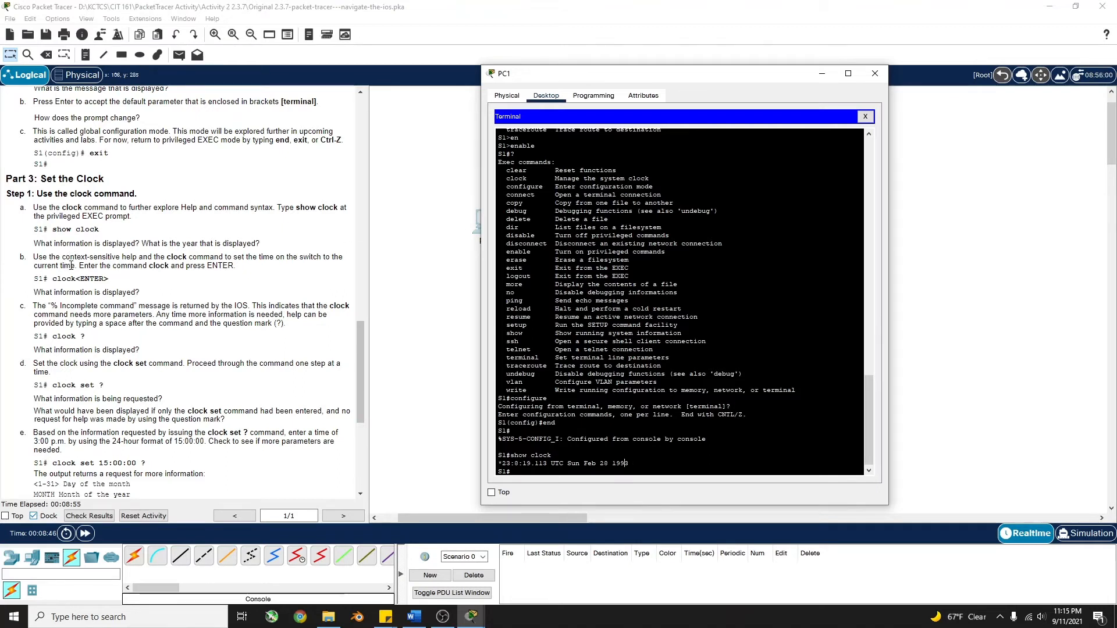
{"action": "mouse_move", "coordinate": [159, 277]}
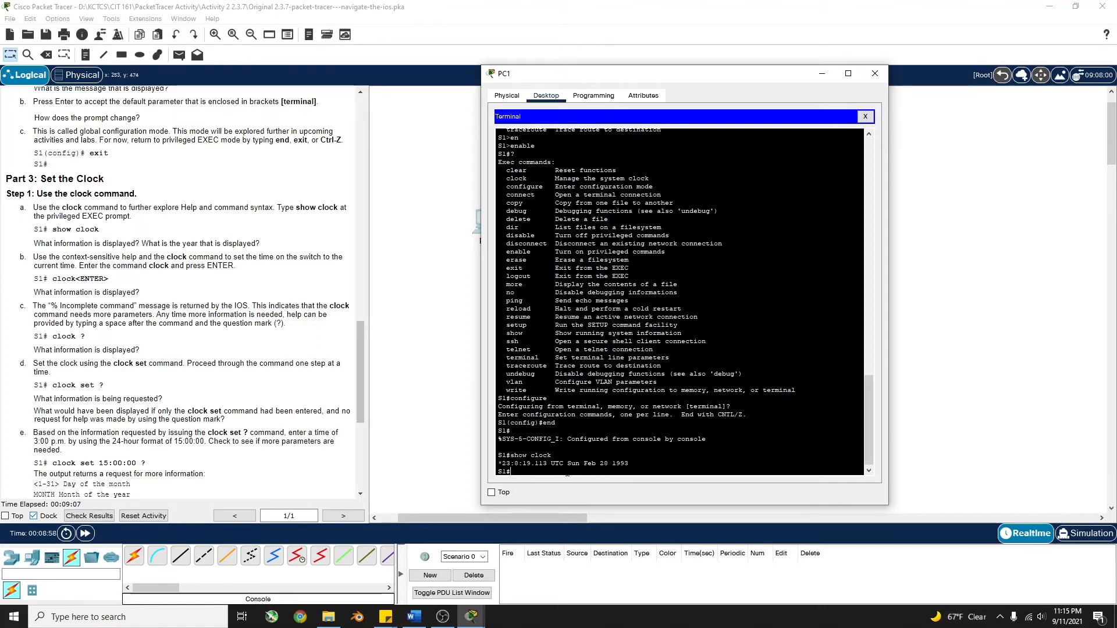
Step: Probe clock set help, then clock set 15:00:00 ? to see day and month required
{"action": "type", "text": "clock"}
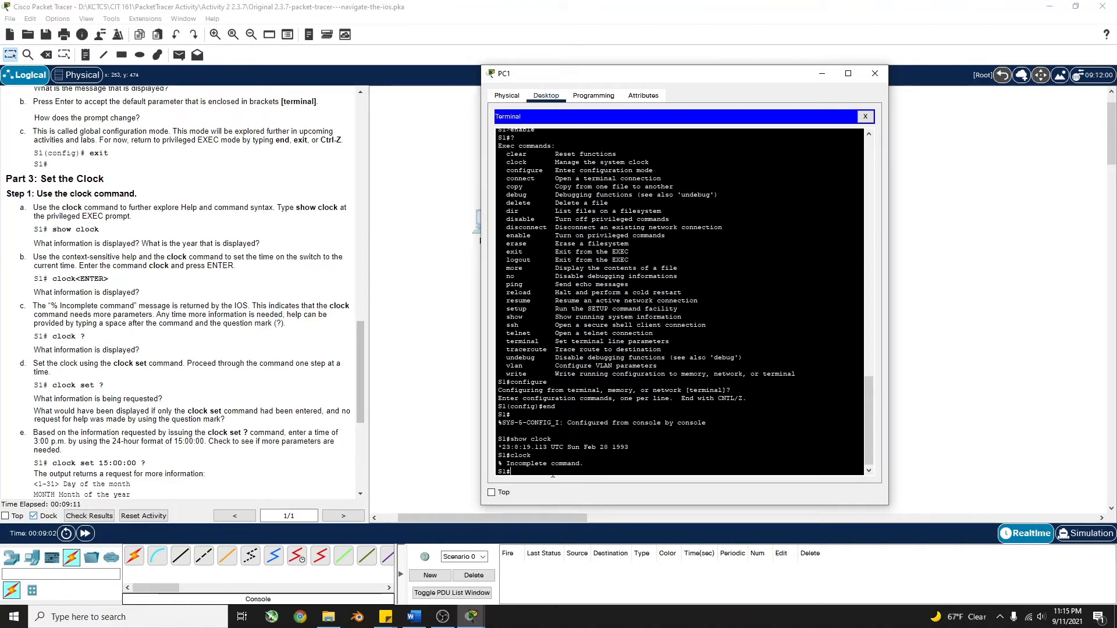
{"action": "mouse_move", "coordinate": [566, 479]}
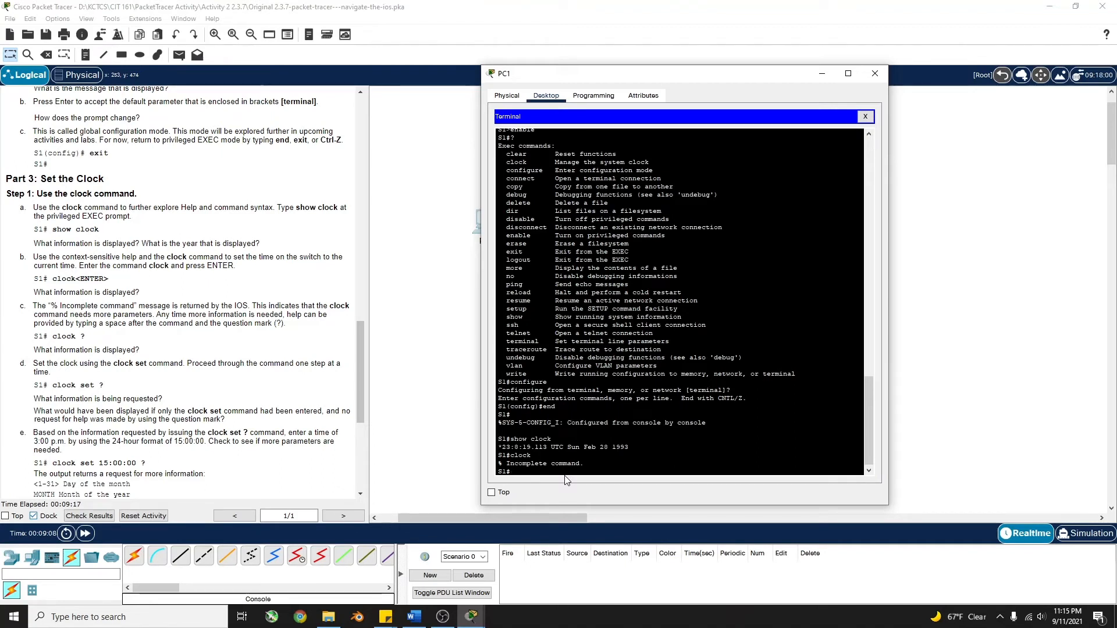
{"action": "type", "text": "clock"}
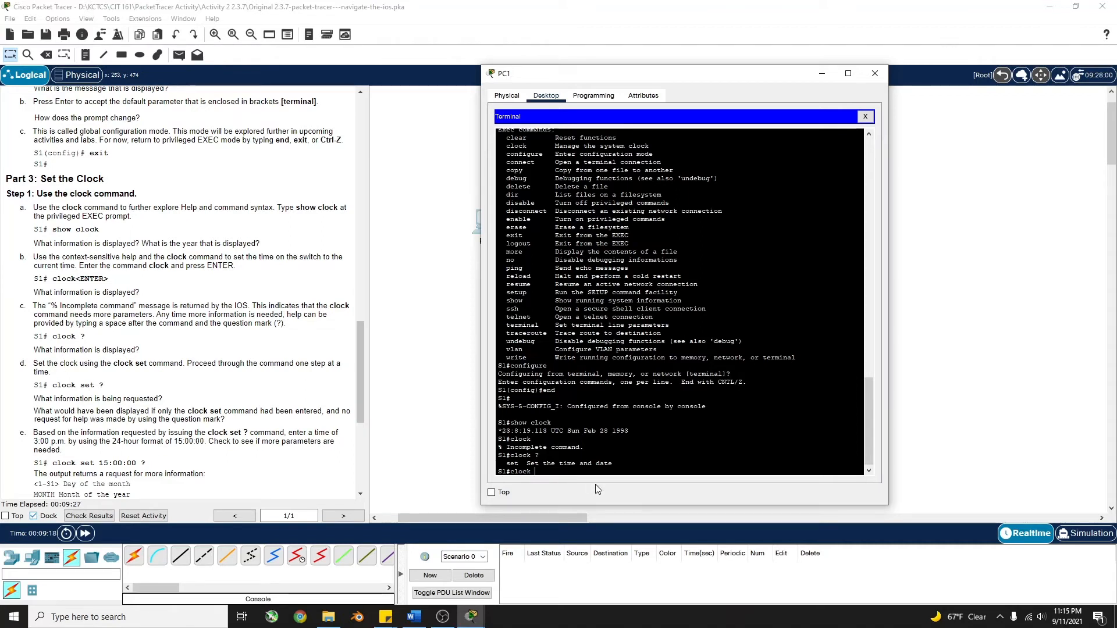
{"action": "type", "text": "clock"}
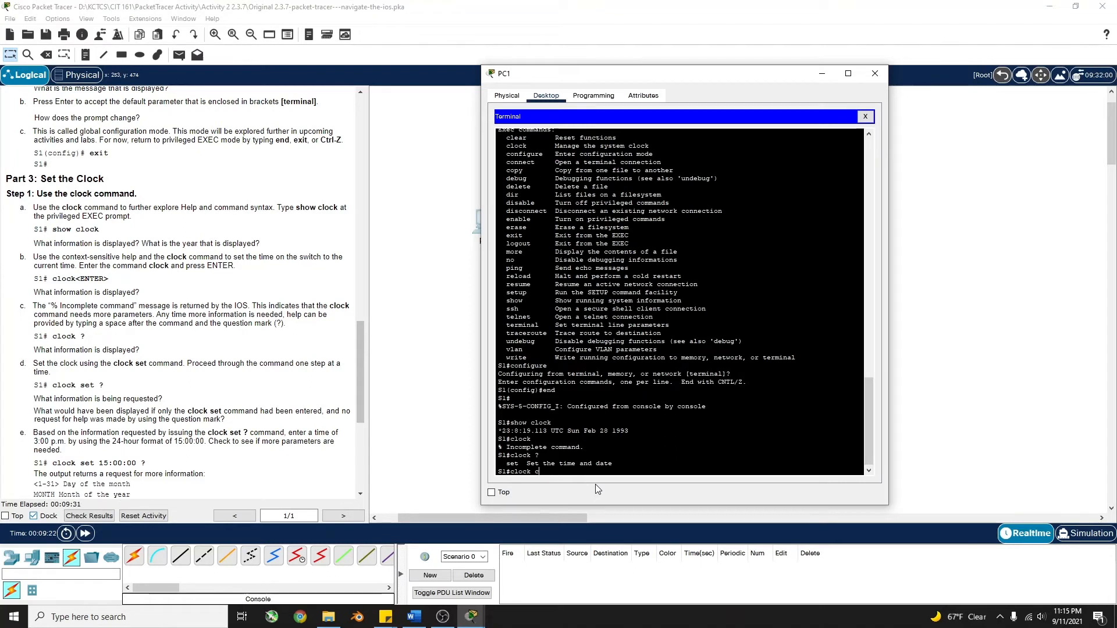
{"action": "type", "text": "set ?"}
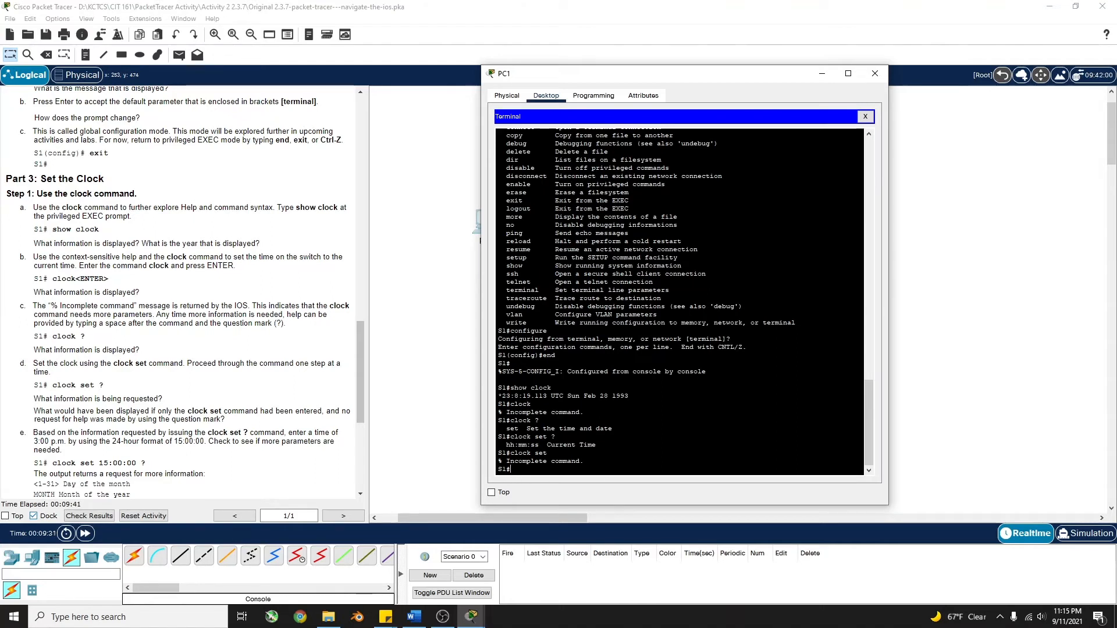
{"action": "type", "text": "clock set"}
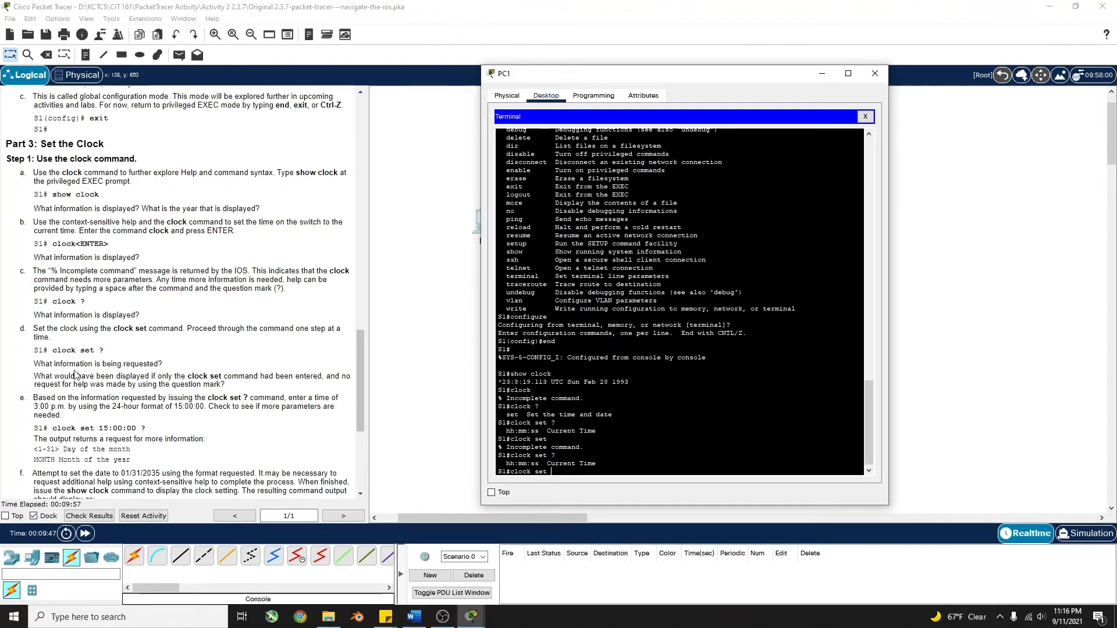
{"action": "mouse_move", "coordinate": [601, 485]}
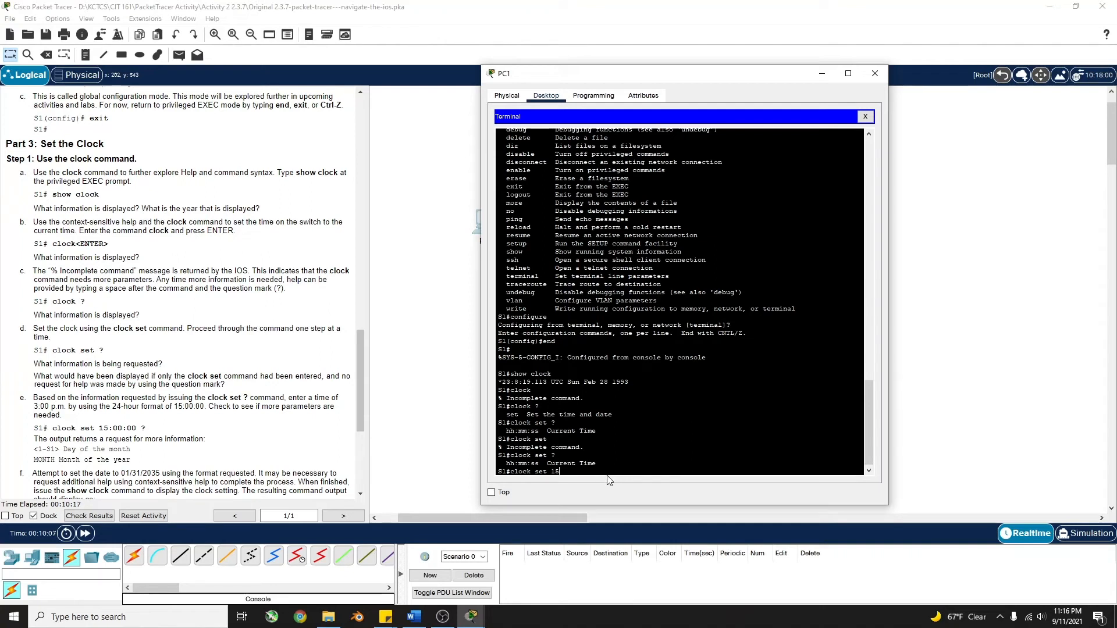
{"action": "type", "text": ":00"}
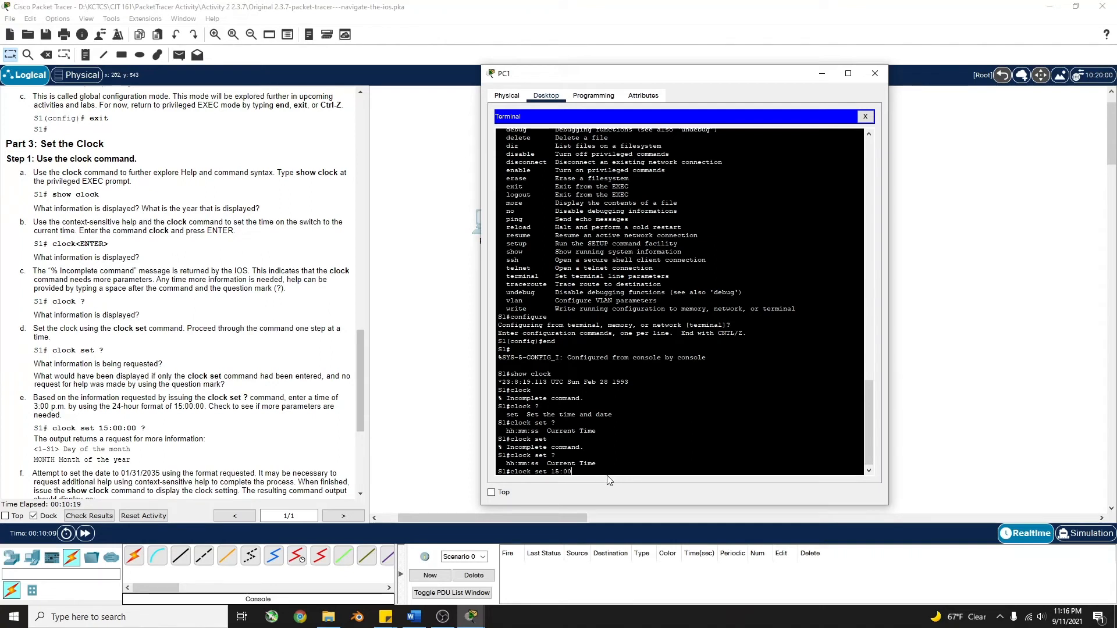
{"action": "type", "text": ":00"}
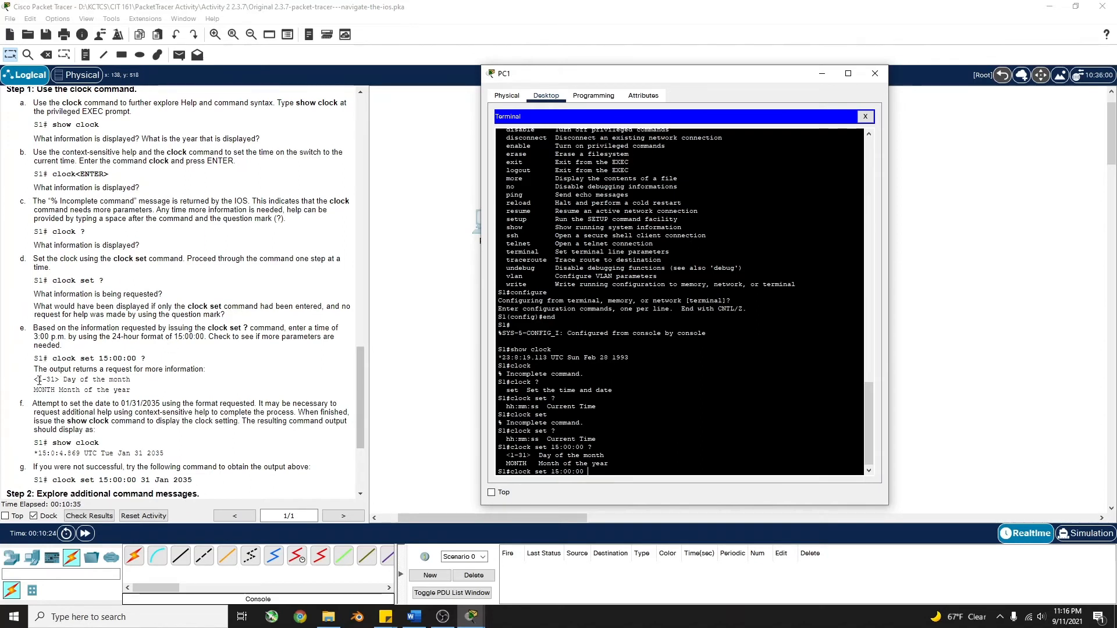
{"action": "mouse_move", "coordinate": [142, 395]}
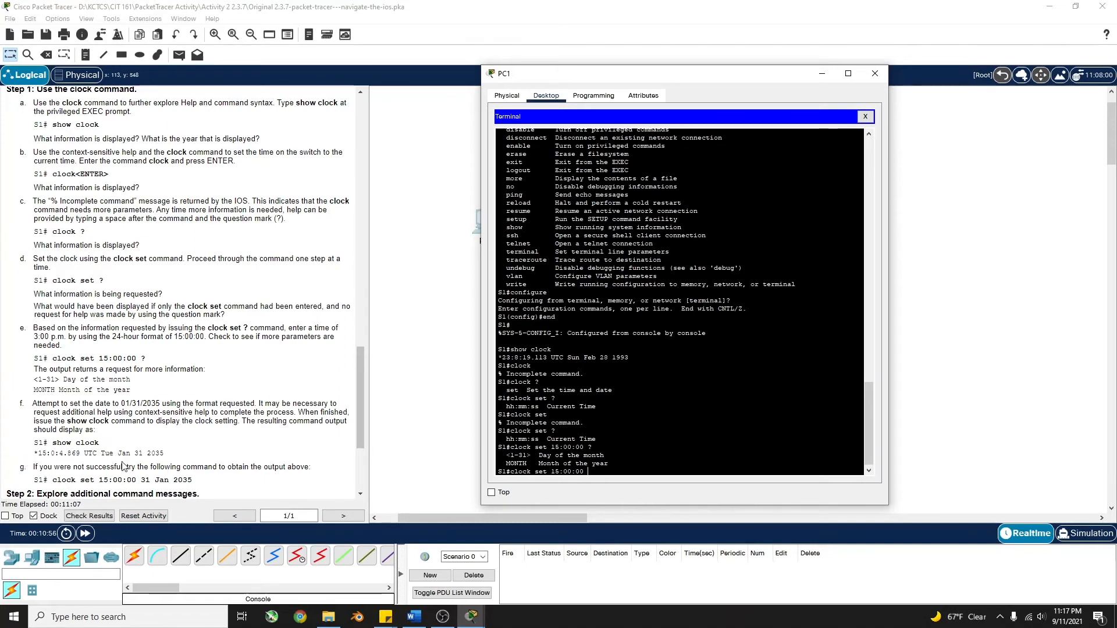
{"action": "mouse_move", "coordinate": [609, 493]}
{"action": "type", "text": " 3"}
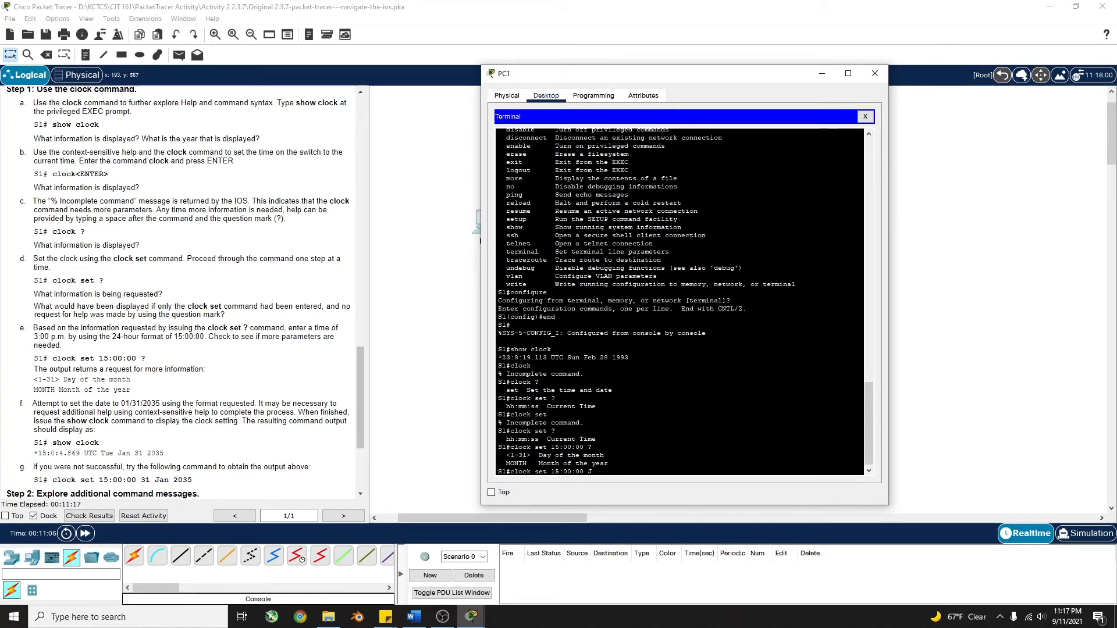
Step: Enter clock set 15:00:00 Jan 31 2035 on S1, using ? help after Jan and 31
{"action": "type", "text": "Jan"}
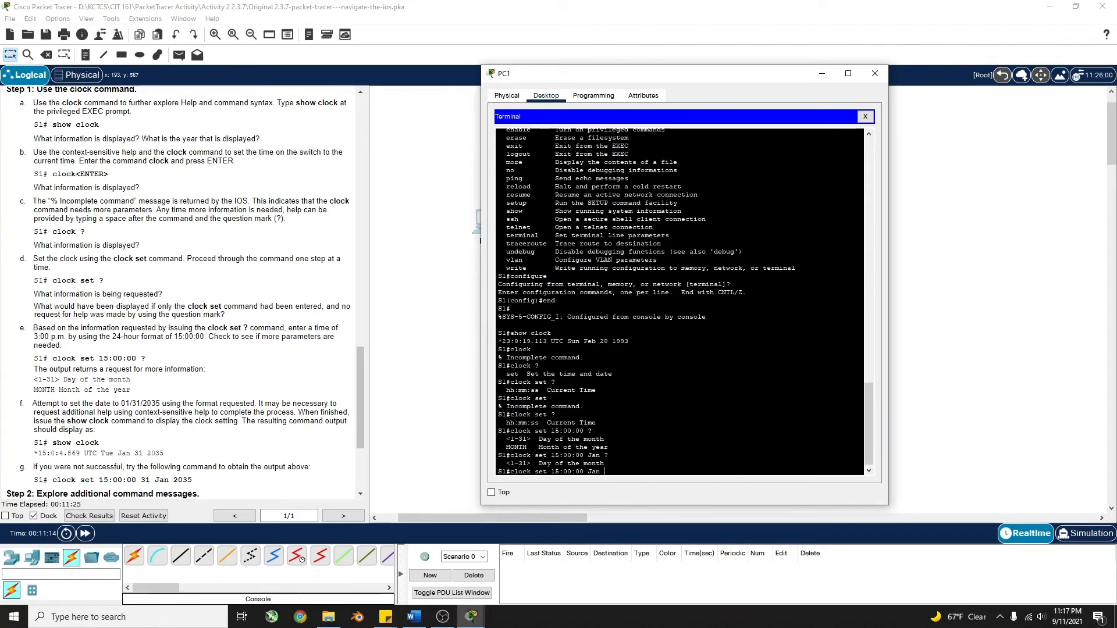
{"action": "type", "text": "31 ?"}
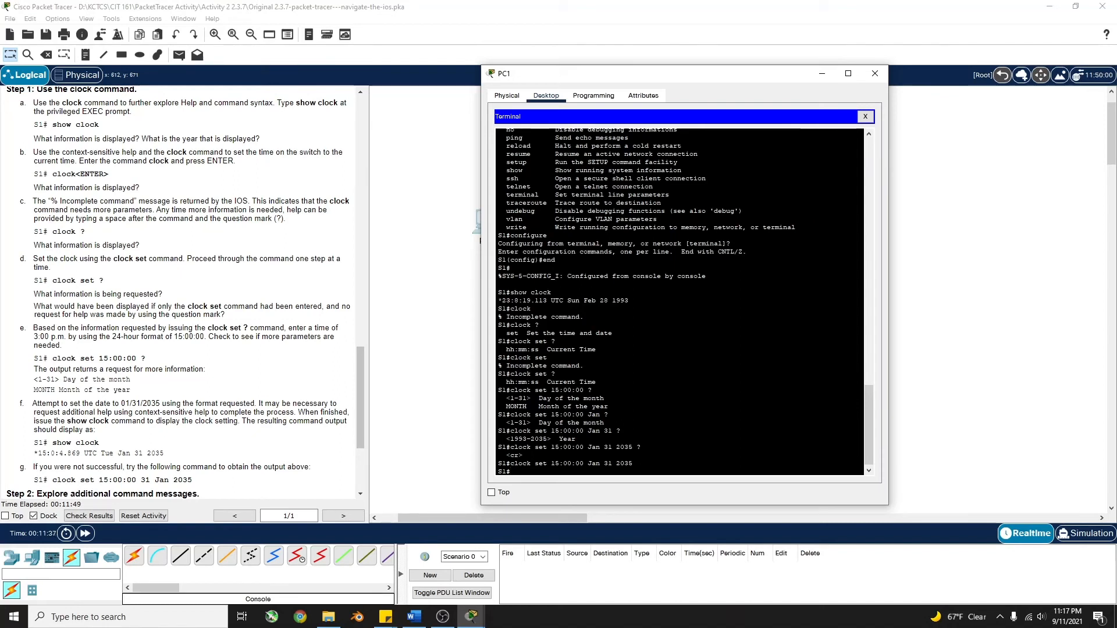
Step: Run show clock to confirm 15:00:10 UTC Wed Jan 31 2035, then scroll instructions to Step 2
{"action": "type", "text": "show clock"}
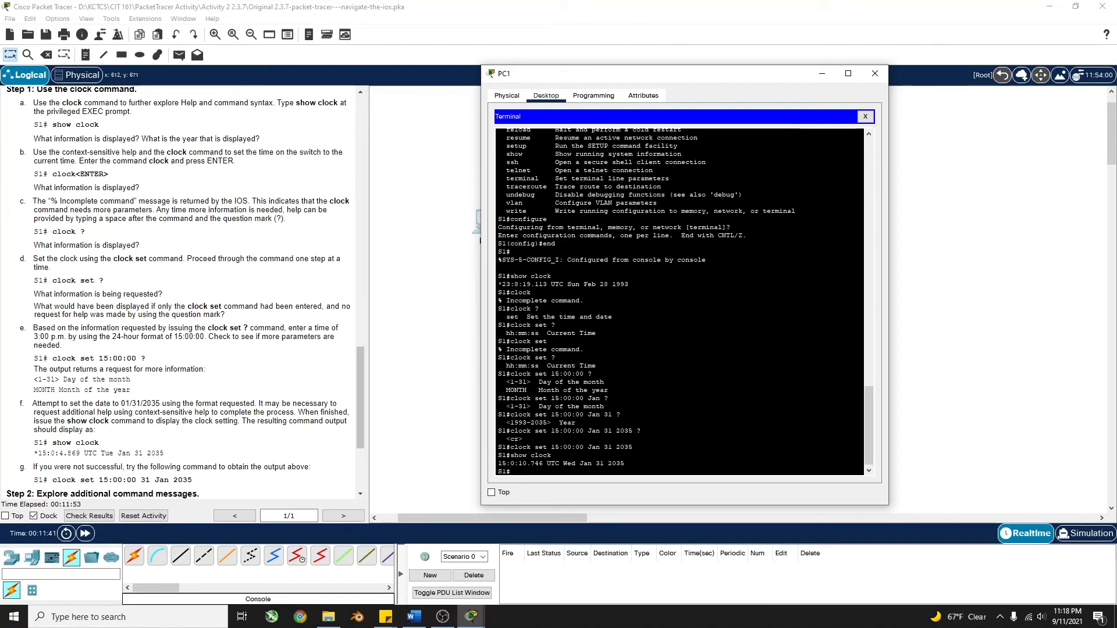
{"action": "left_click_drag", "start_coordinate": [591, 464], "coordinate": [624, 463]}
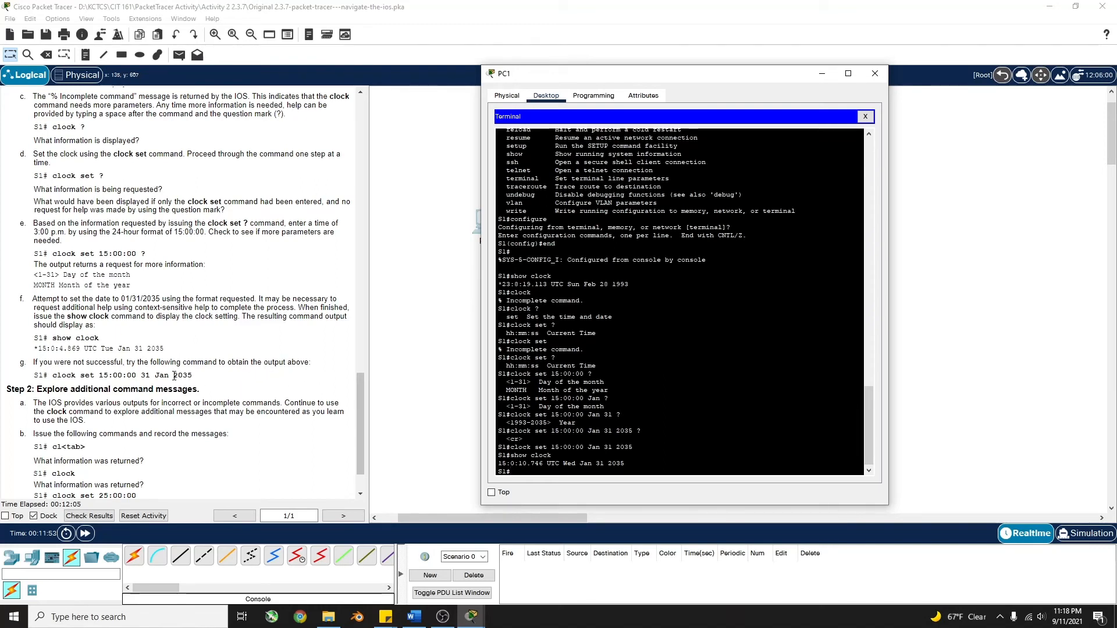
{"action": "mouse_move", "coordinate": [315, 370]}
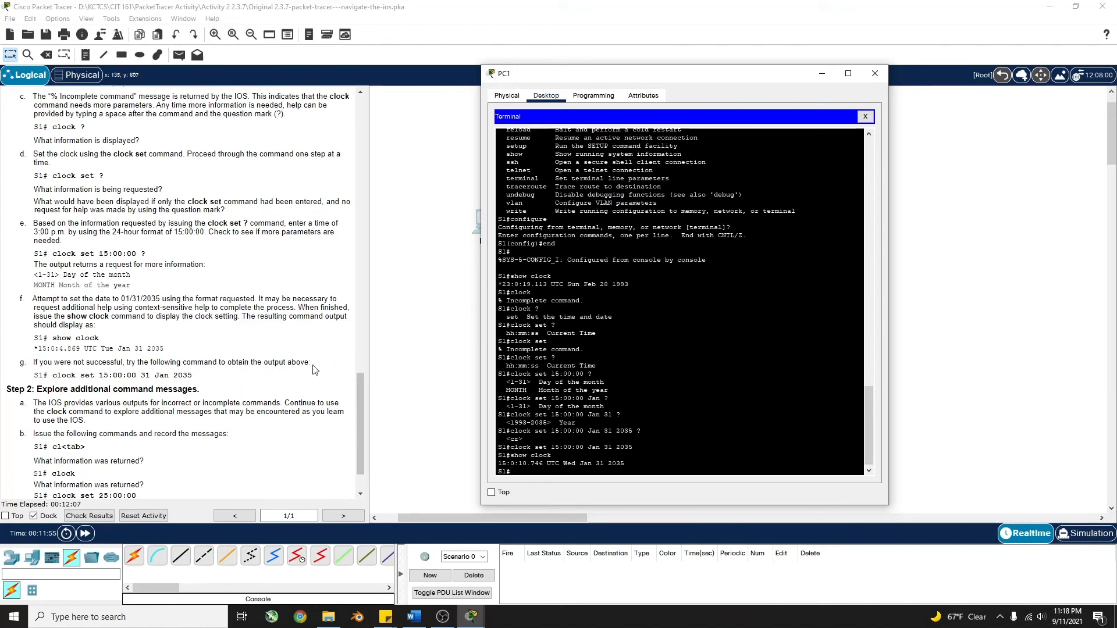
{"action": "left_click", "coordinate": [874, 73]}
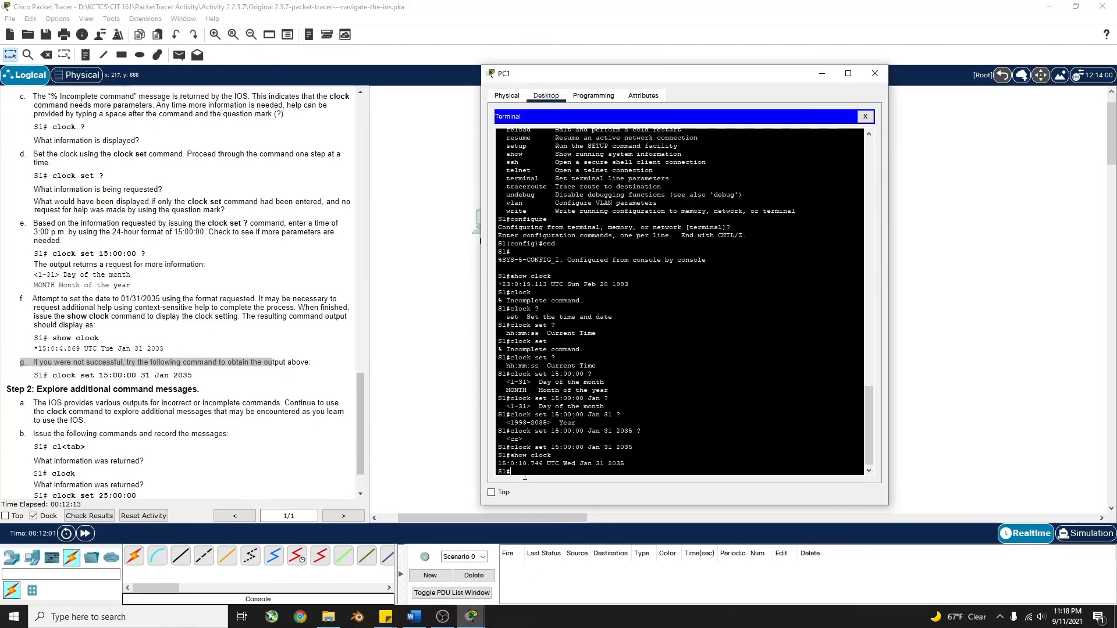
{"action": "scroll", "scroll_direction": "down", "scroll_amount": 3}
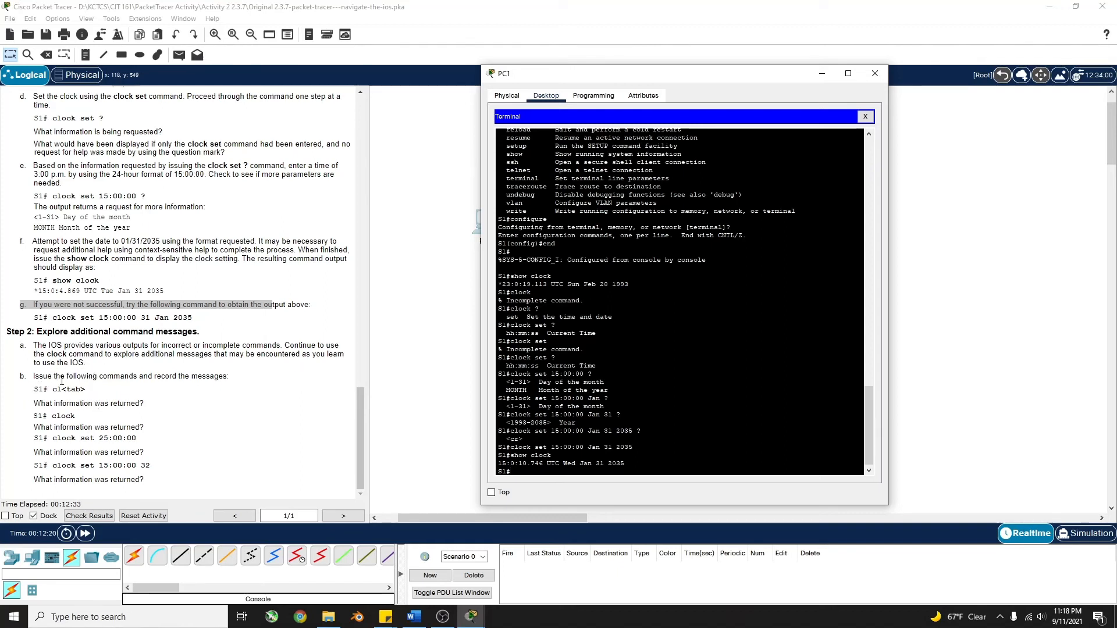
{"action": "mouse_move", "coordinate": [367, 410]}
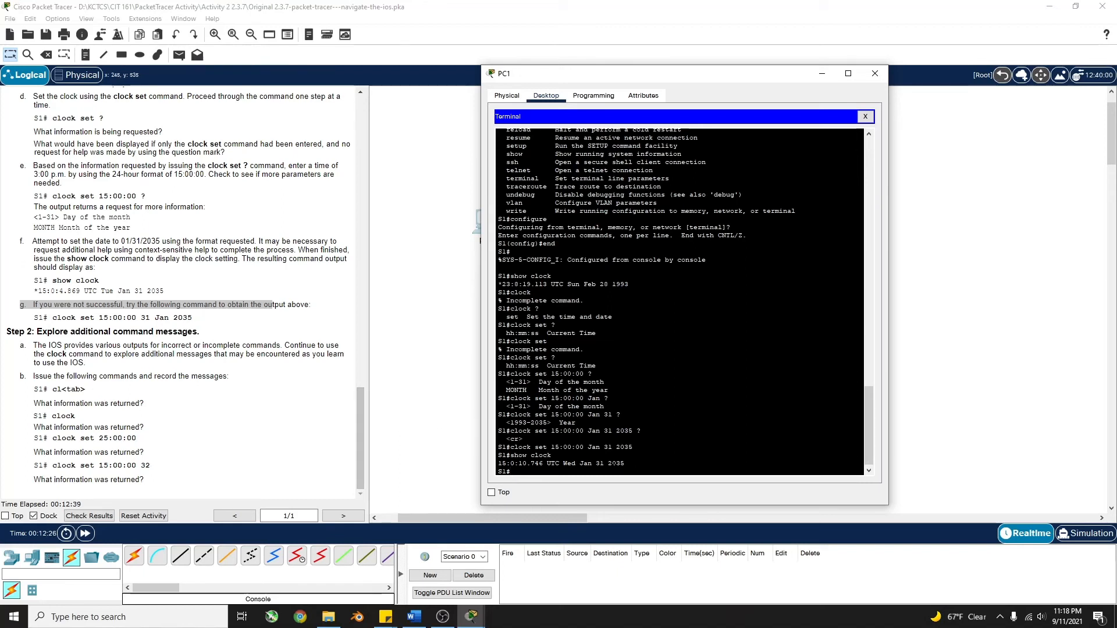
Step: Enter plain clock (incomplete) and clock set 25:00:00 (invalid input) on S1
{"action": "type", "text": "cl"}
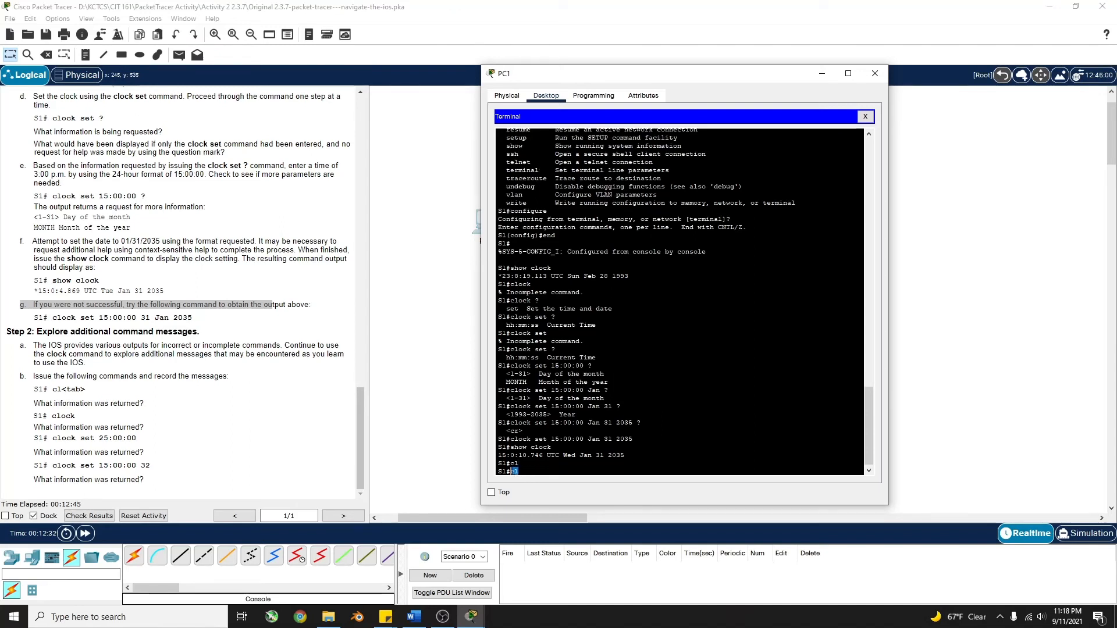
{"action": "type", "text": "cl"}
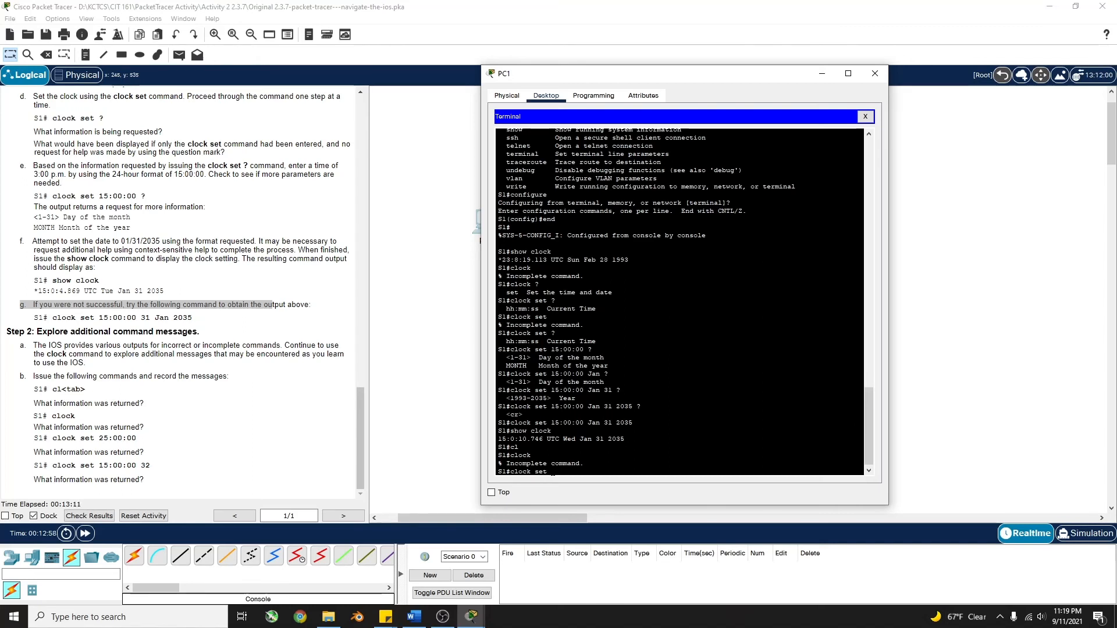
{"action": "type", "text": "25"}
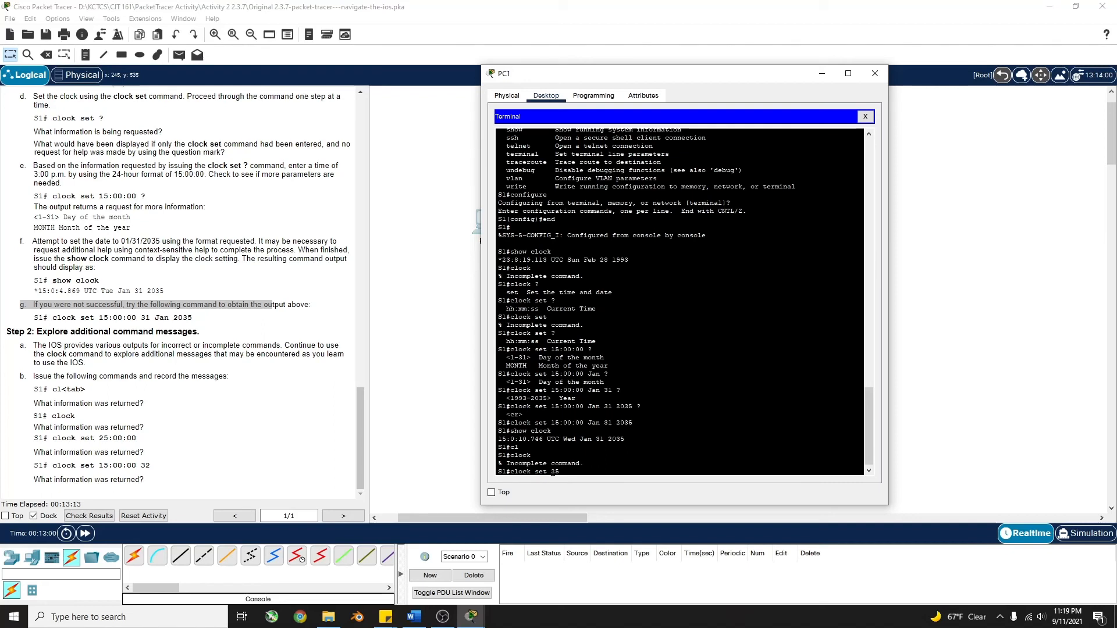
{"action": "type", "text": ":00"}
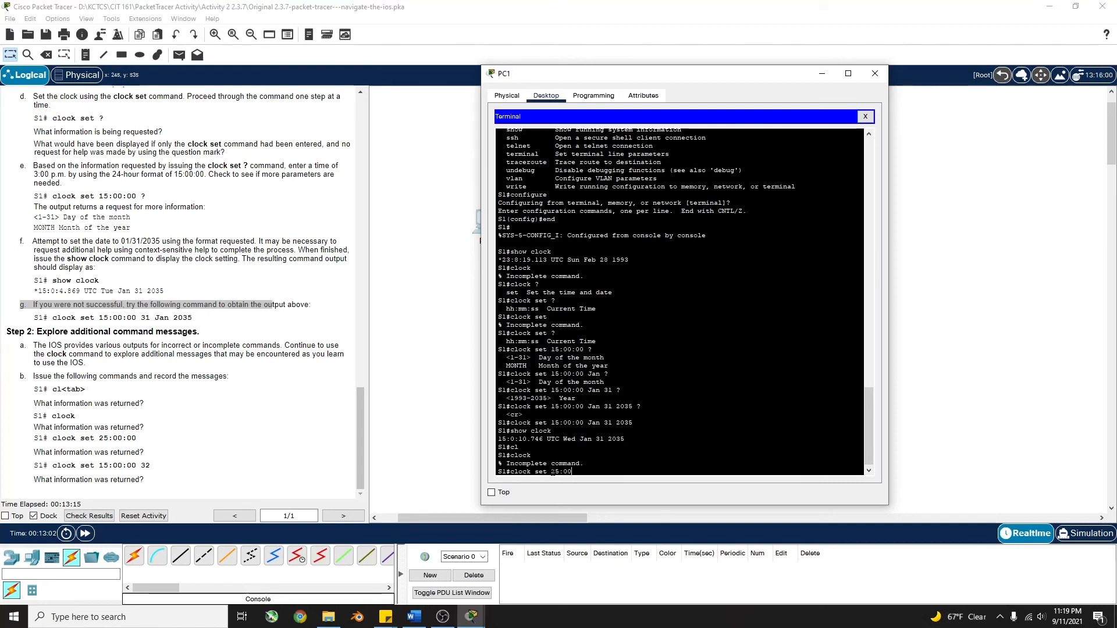
{"action": "key", "text": "enter"}
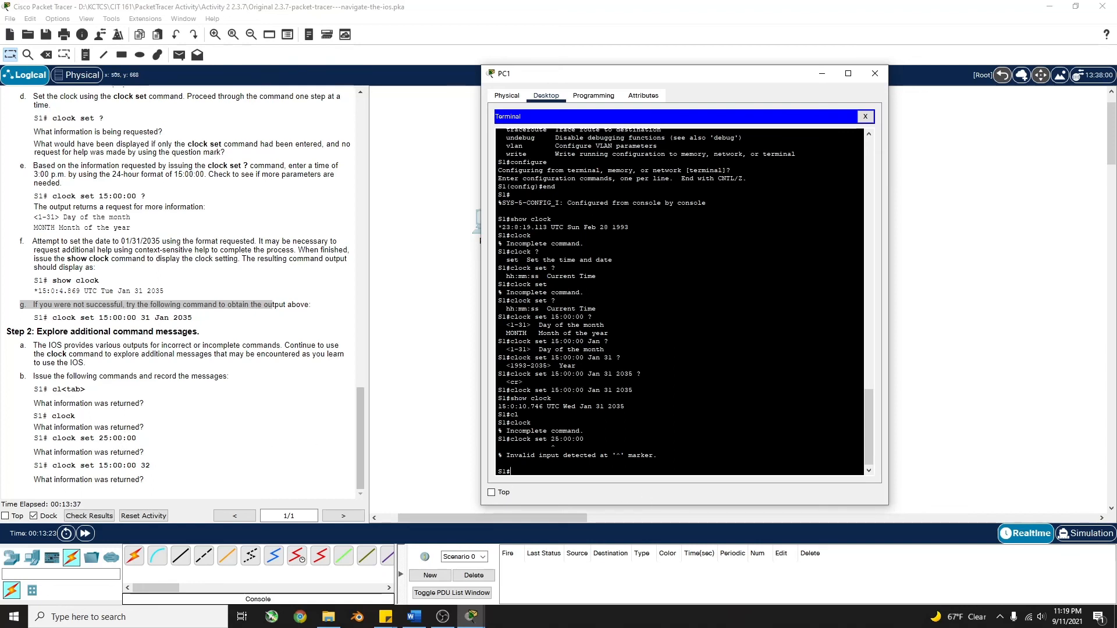
Step: Enter clock set 15:00:00 32 on S1 and get the invalid input error
{"action": "type", "text": "clock set"}
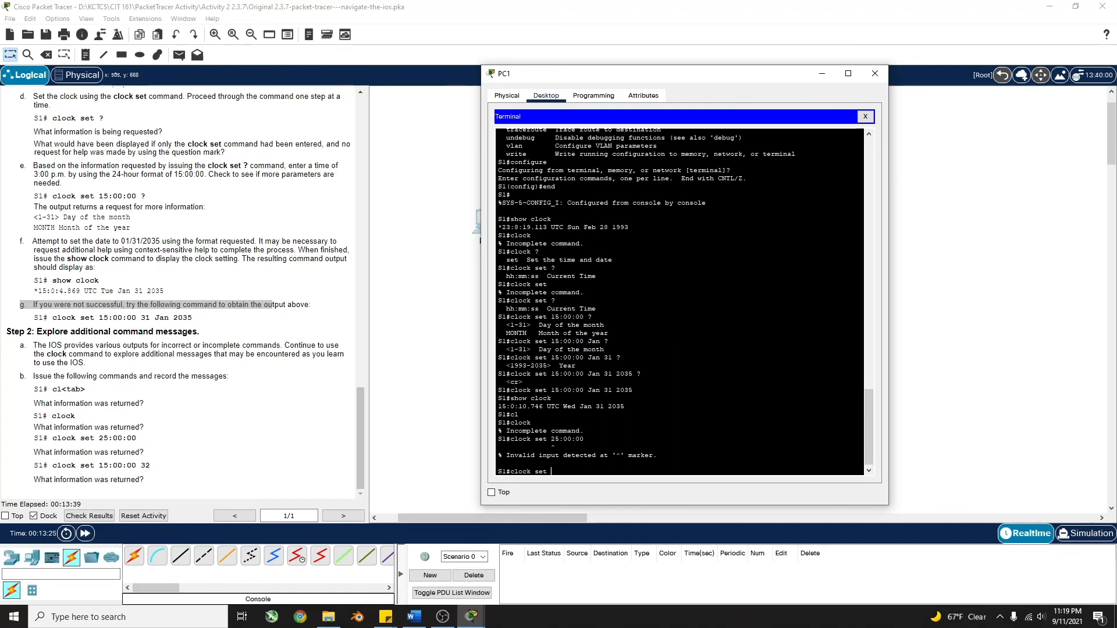
{"action": "type", "text": "1"}
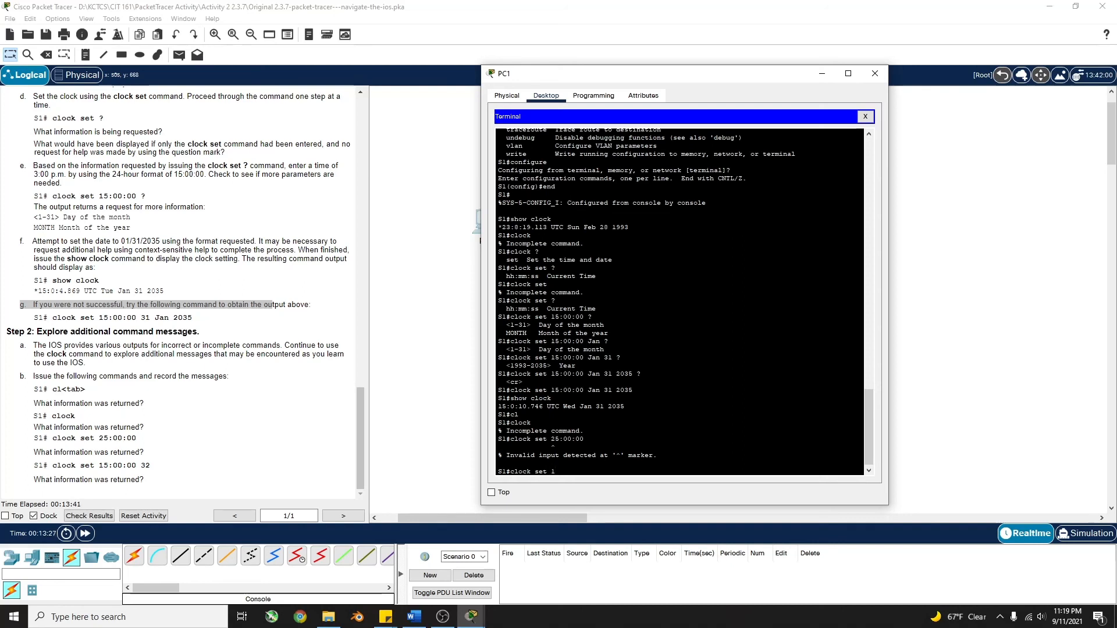
{"action": "type", "text": "5:00:00 32"}
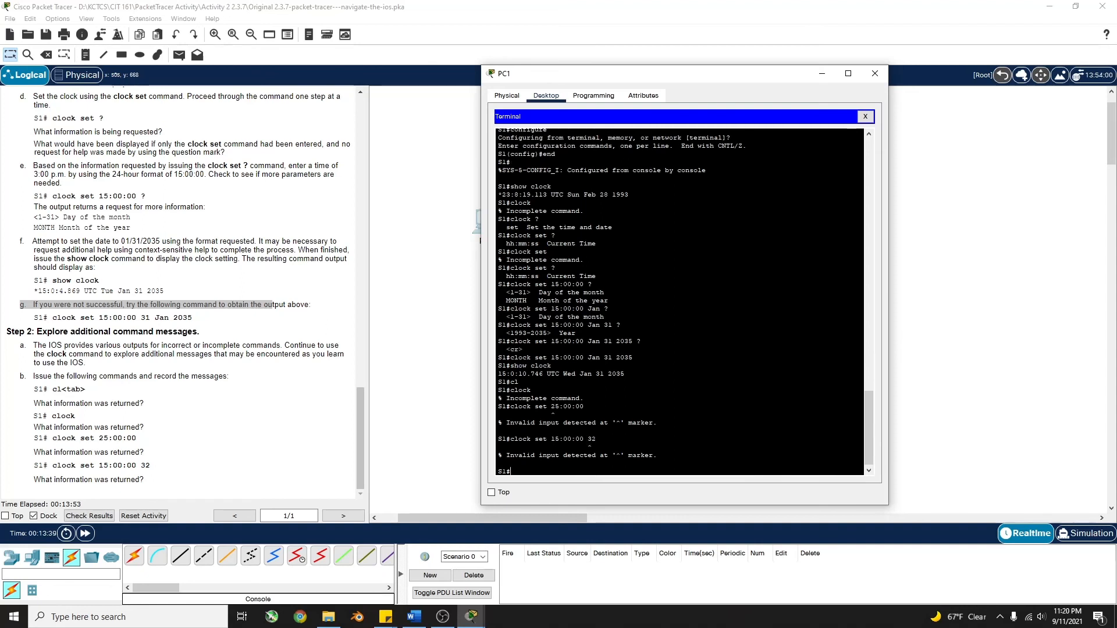
{"action": "double_click", "coordinate": [590, 439]}
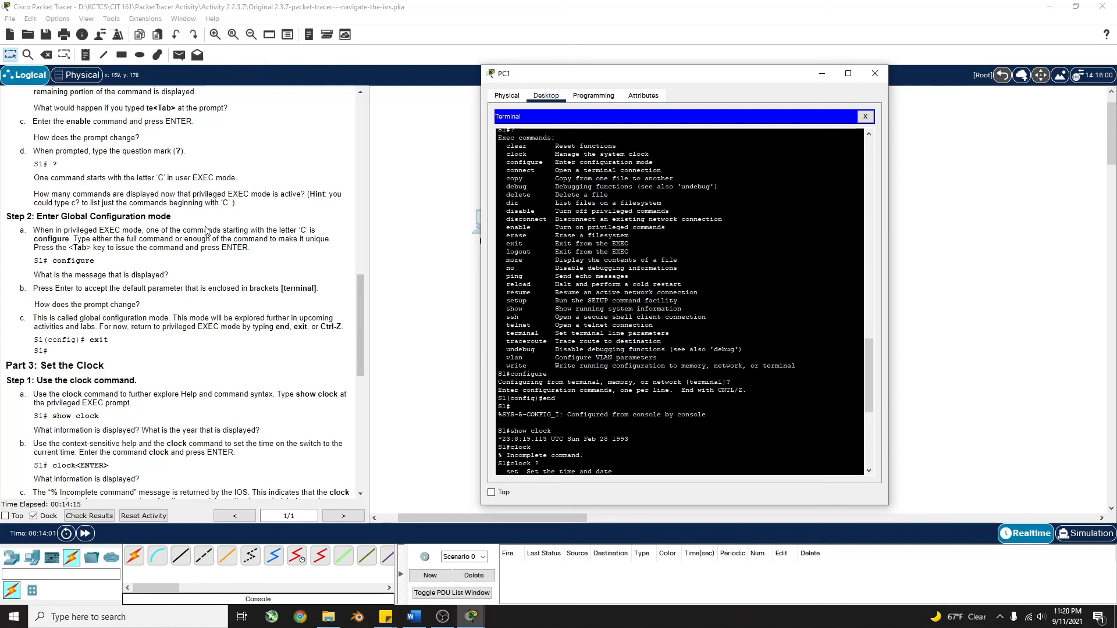
{"action": "mouse_move", "coordinate": [477, 225]}
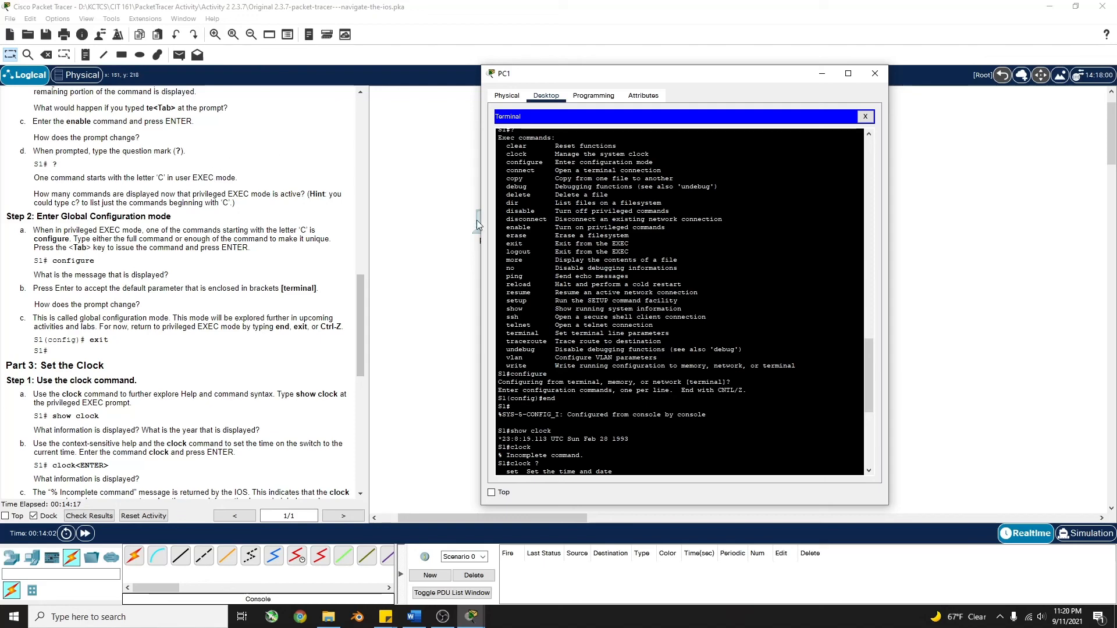